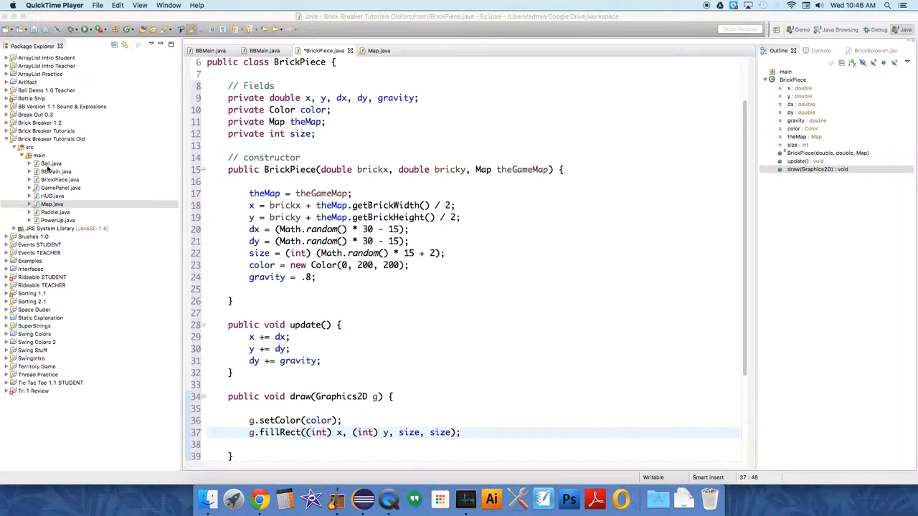
Create a new Java class named BrickSplosion in the main package
right_click(39, 154)
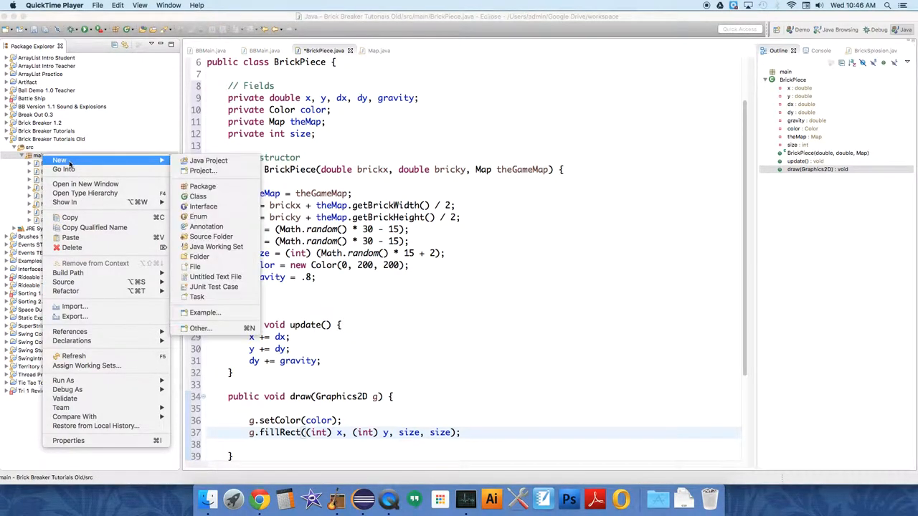
mouse_move(204, 187)
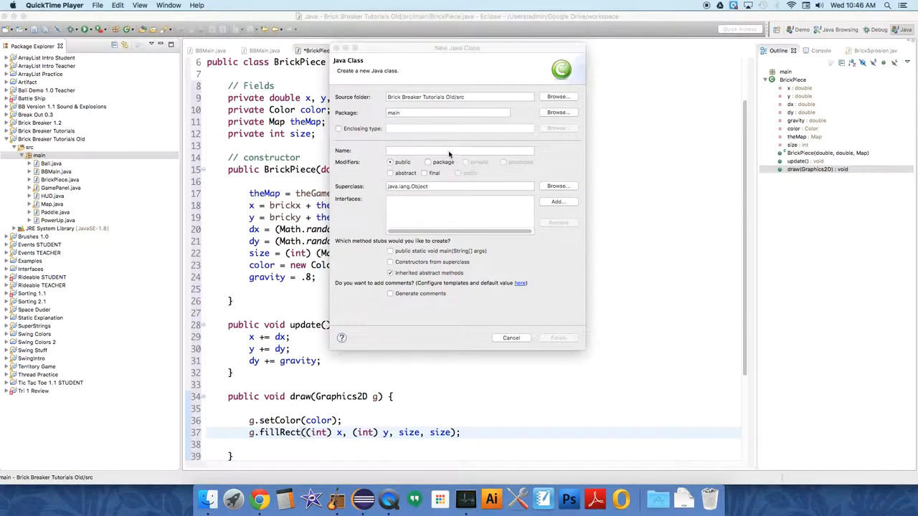
text(BrickSplosion)
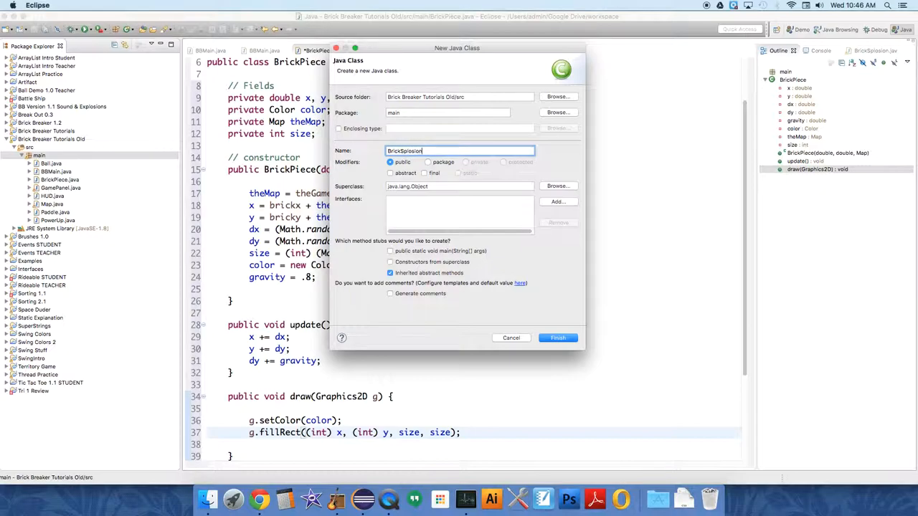
click(557, 338)
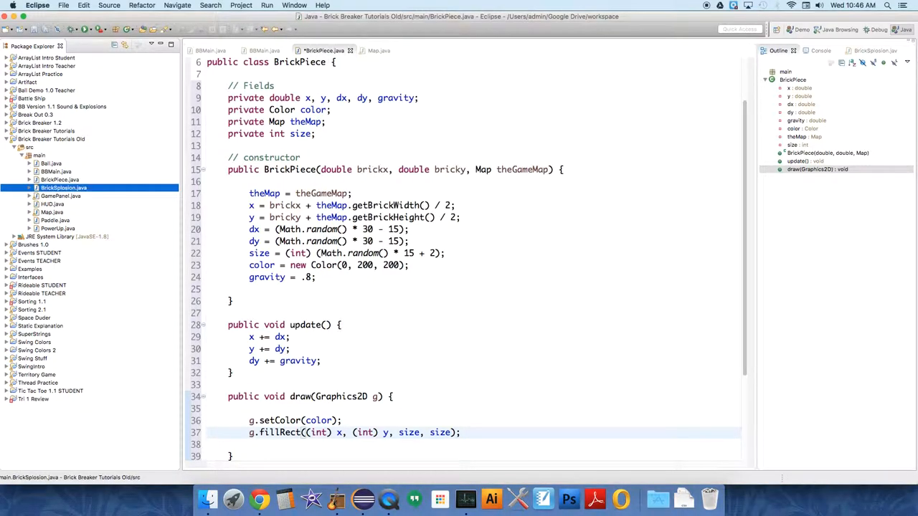
Add a fields comment and 'private ArrayList<BrickPiece> pieces;', importing java.util.ArrayList via quick fix
click(436, 50)
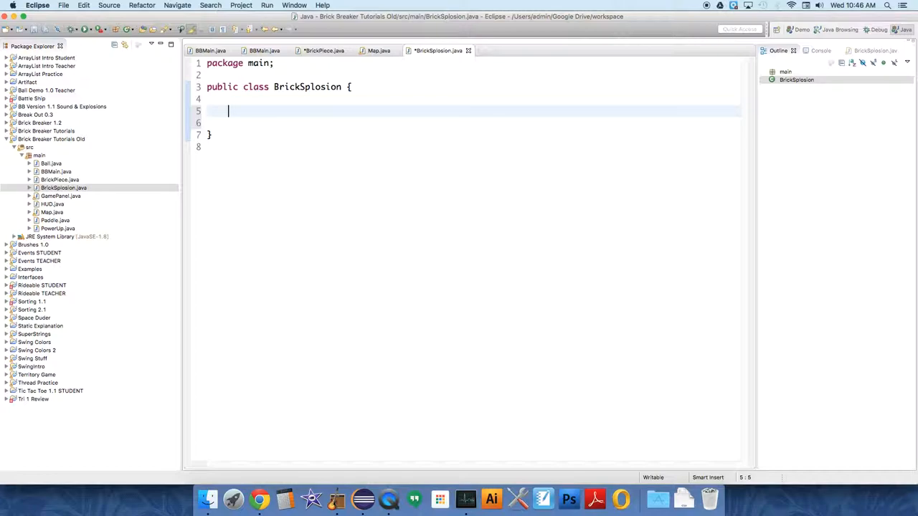
text(//)
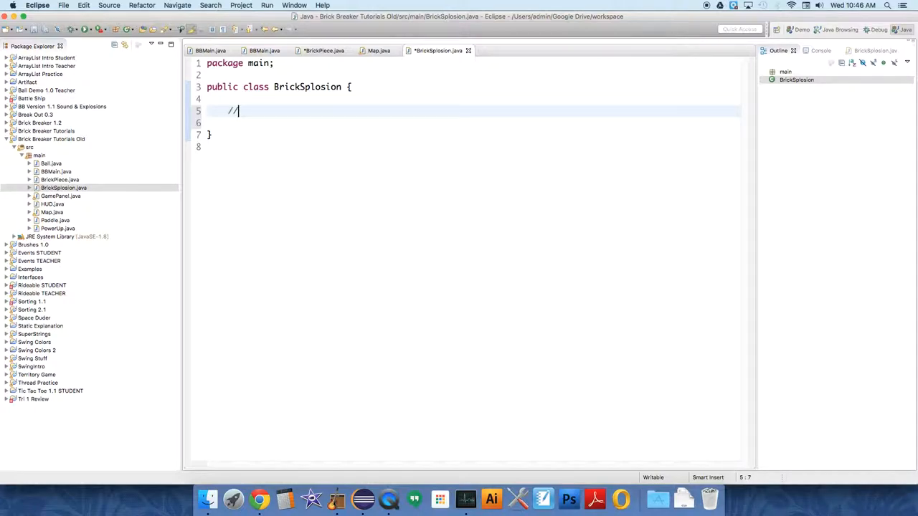
text(fields)
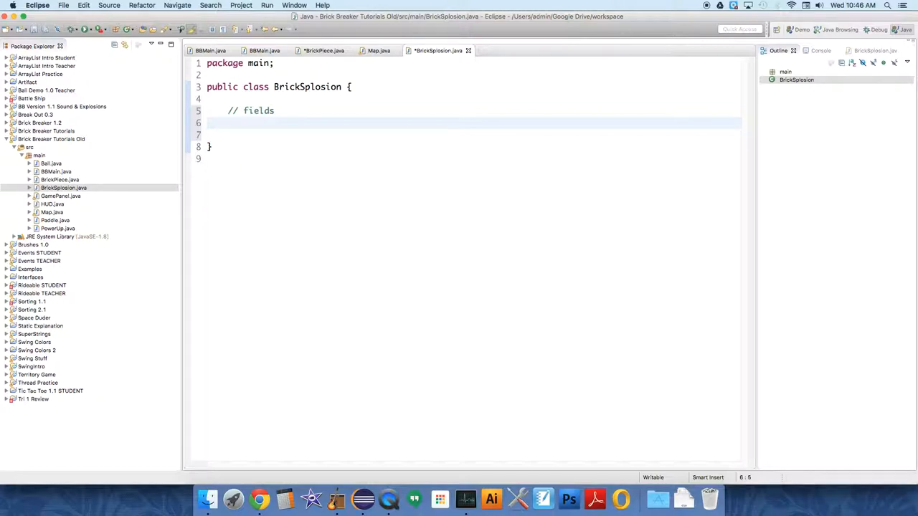
text(private Array)
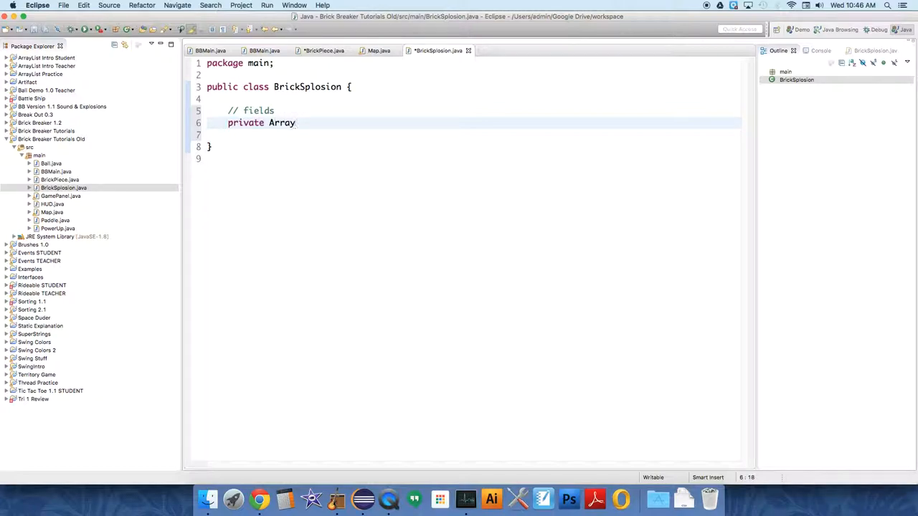
text(List<B>)
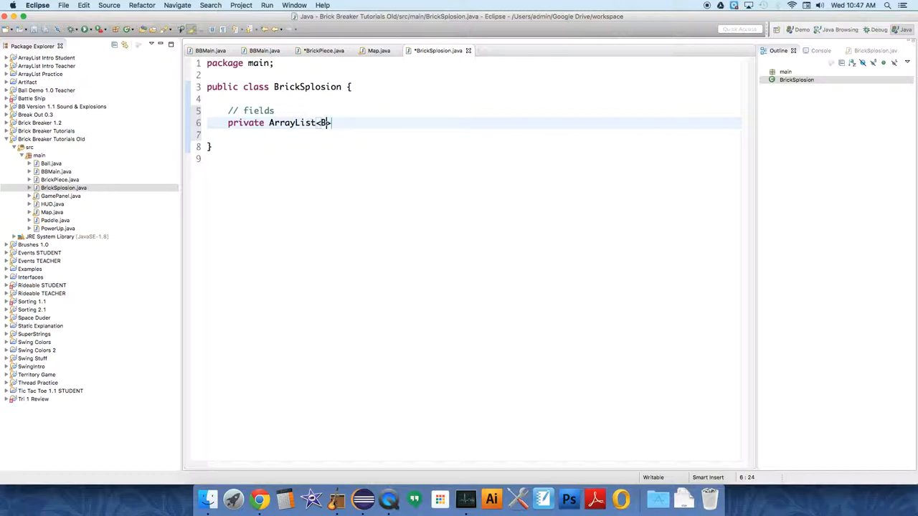
text(rickPiece)
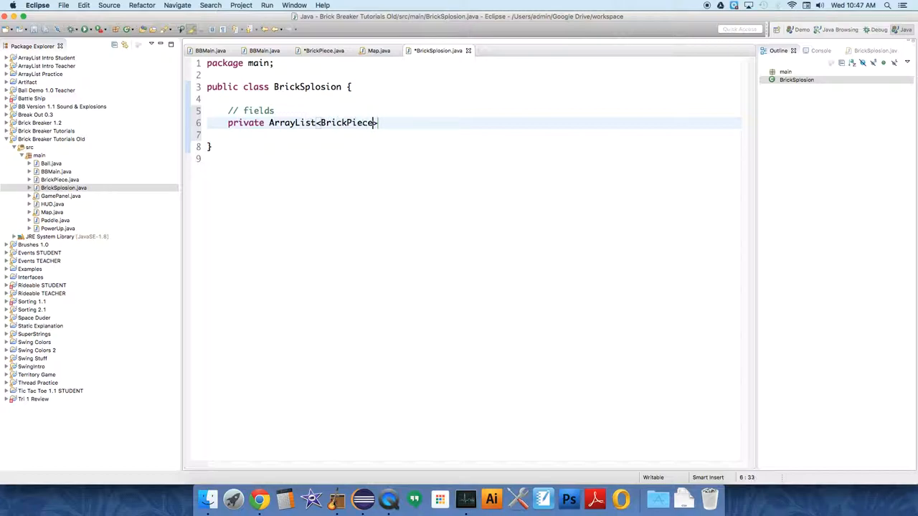
text(>;)
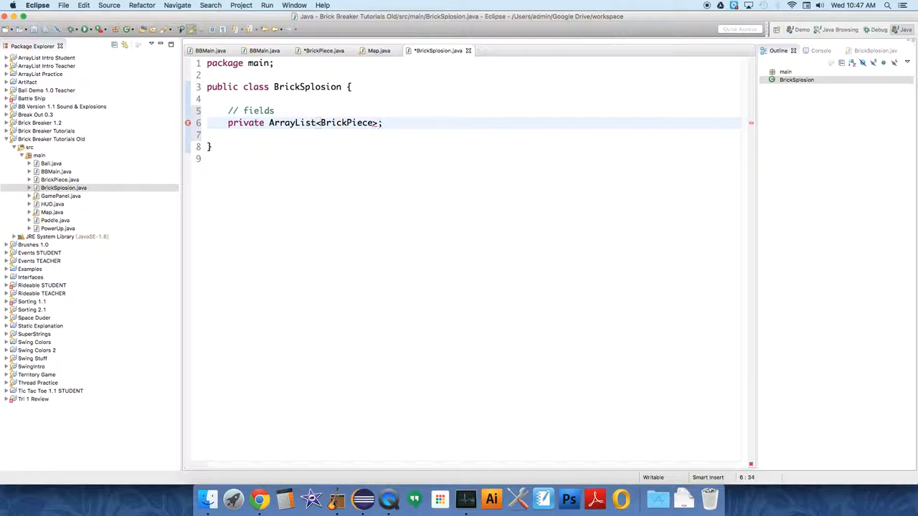
text(pieces)
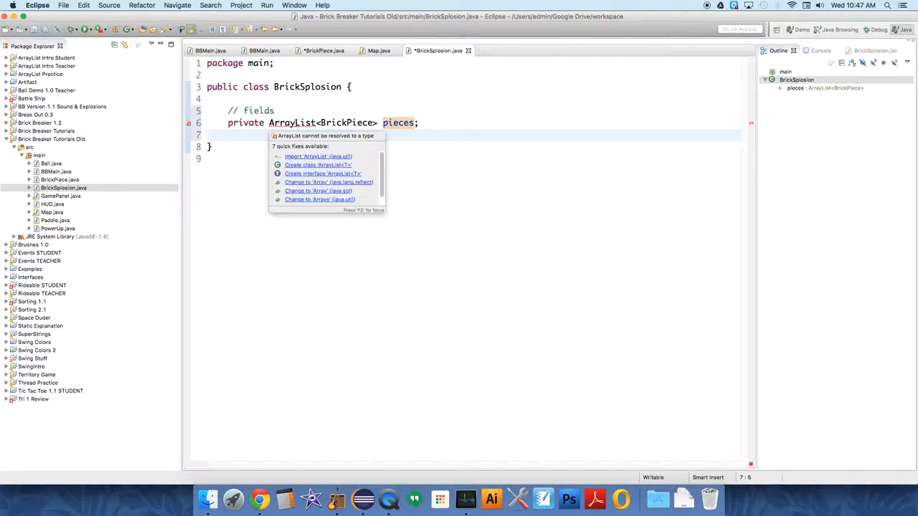
click(319, 156)
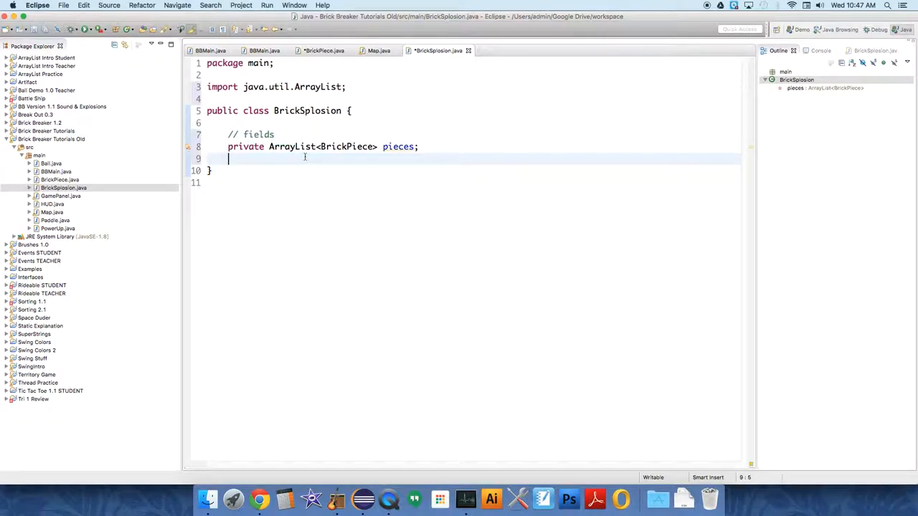
mouse_move(308, 158)
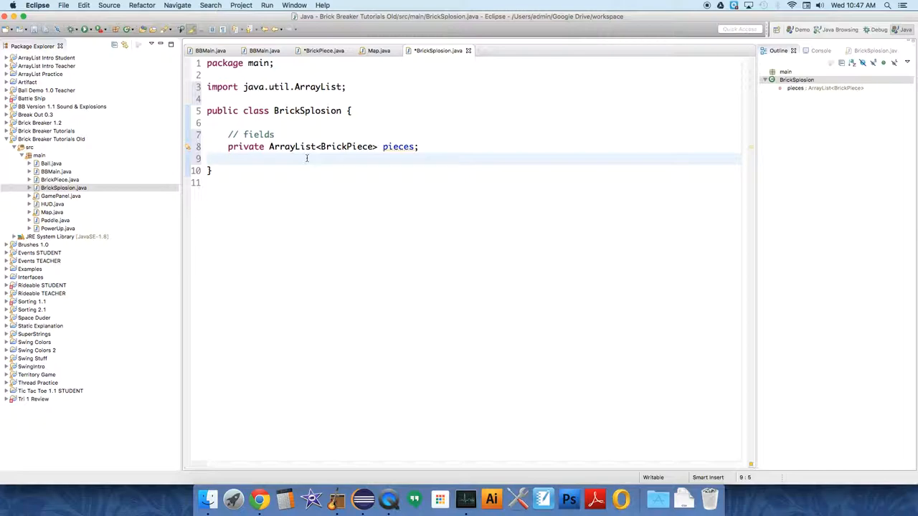
Declare private fields 'int x, y;' and 'Map theMap;'
text(pr)
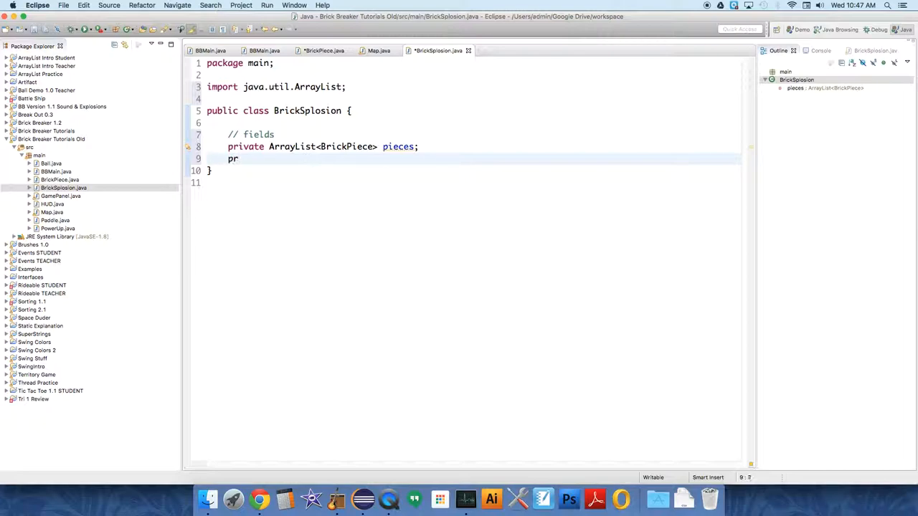
text(ivate int)
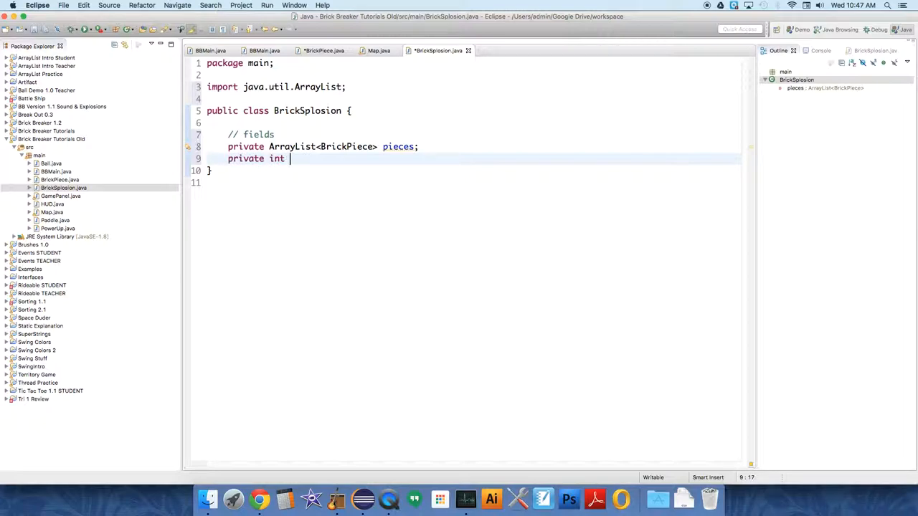
text(x, y;)
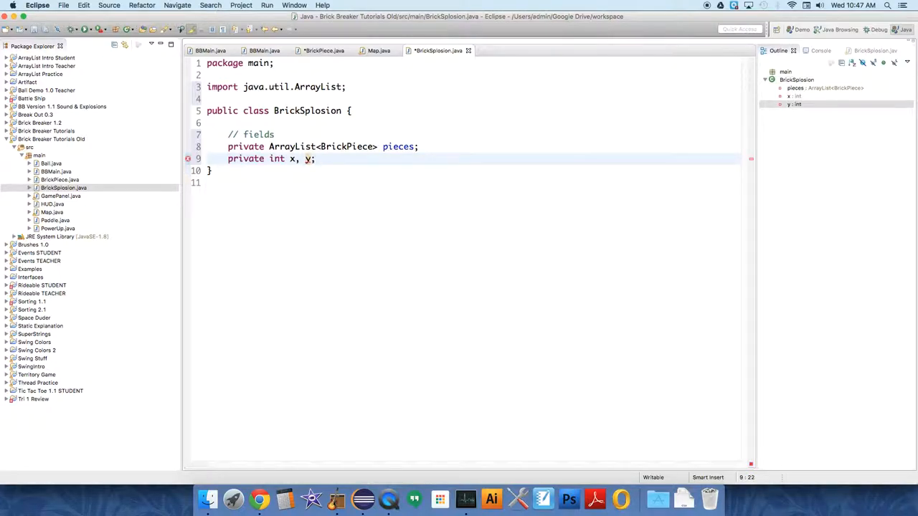
key(Return)
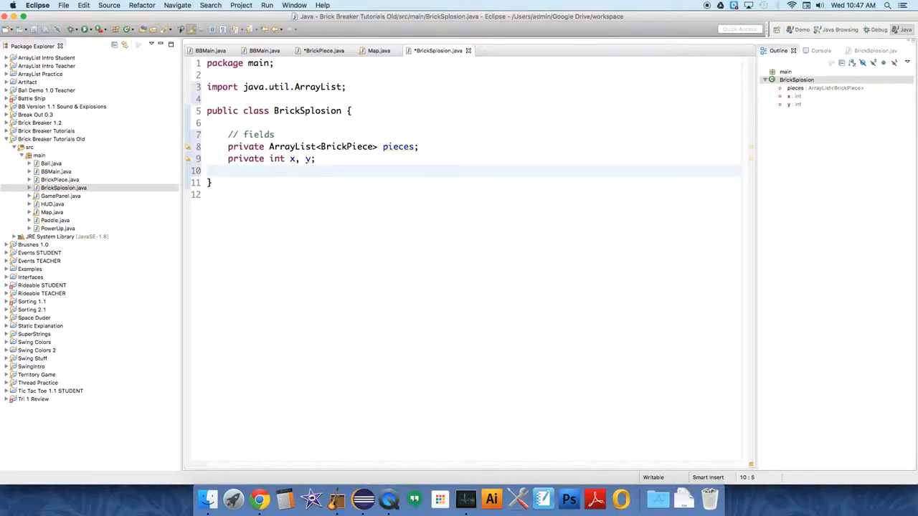
text(private ma)
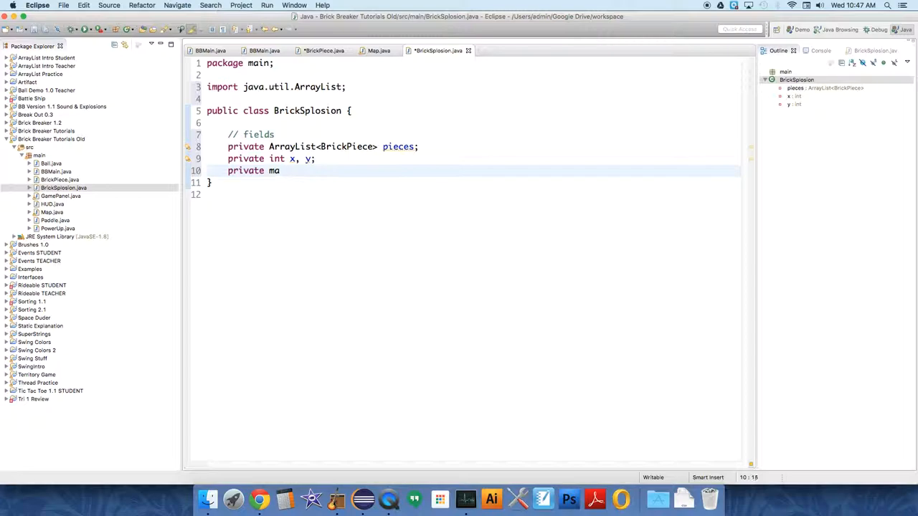
text(p the)
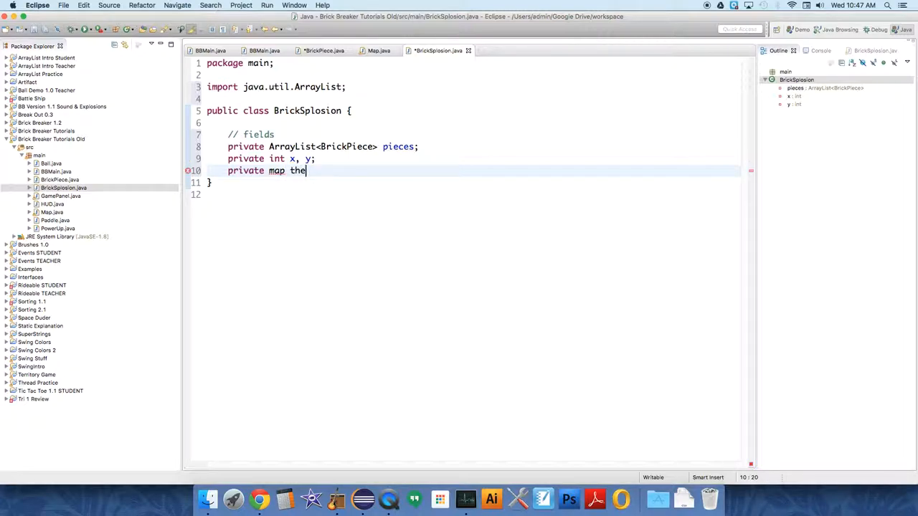
text(Map;)
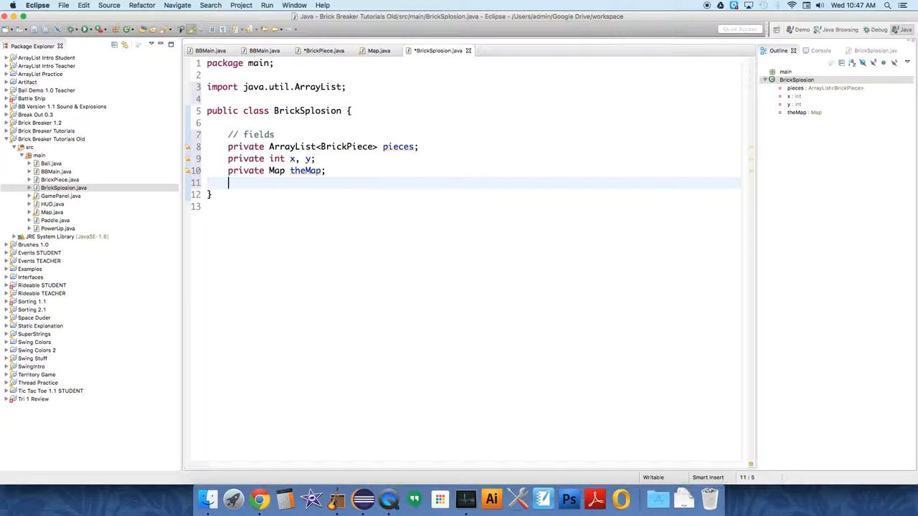
Declare private fields 'boolean isActive;' and 'long startTime;'
text(priv)
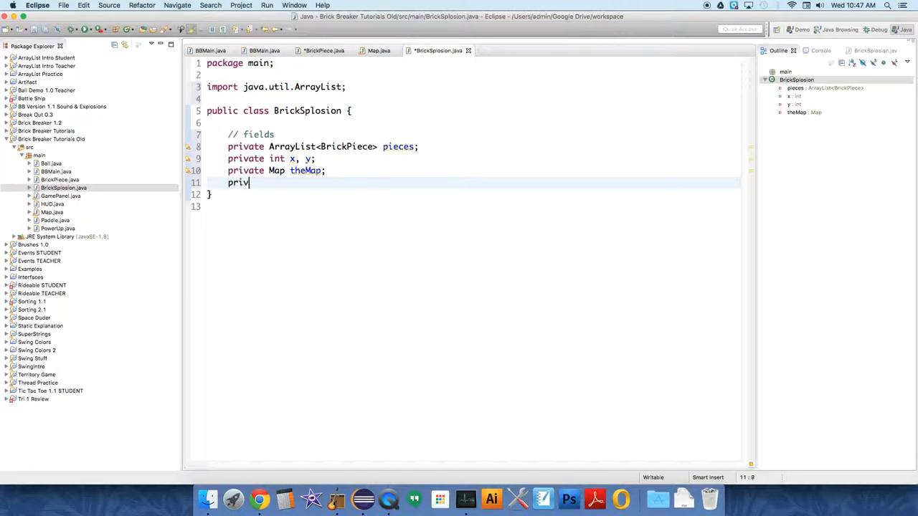
text(ate boolean)
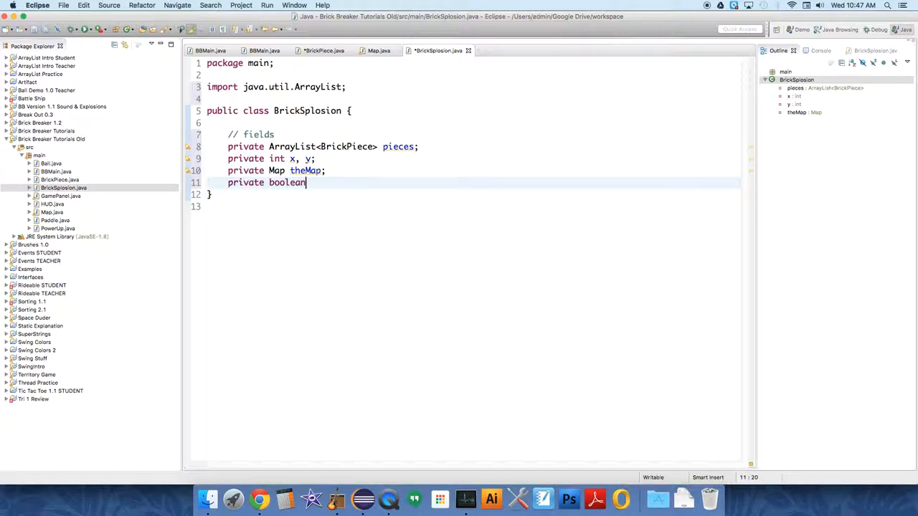
text(isActive;)
text(priva)
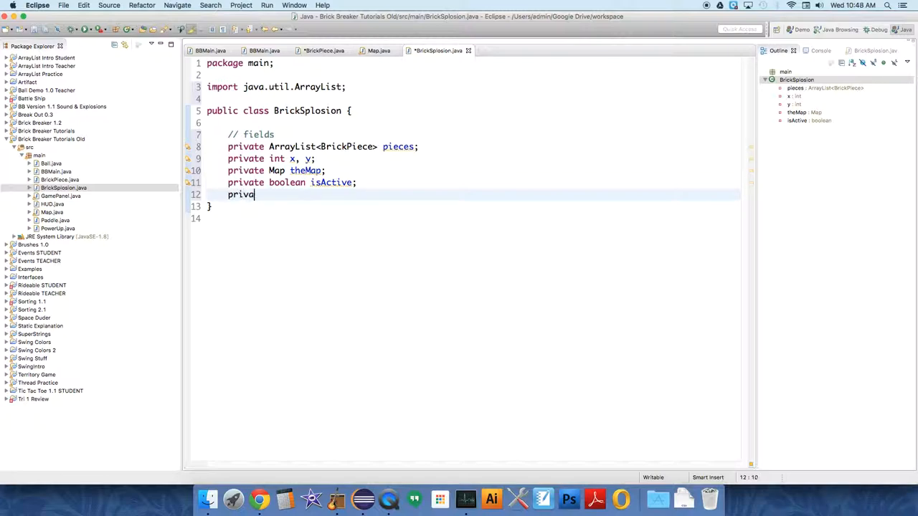
text(te boolean)
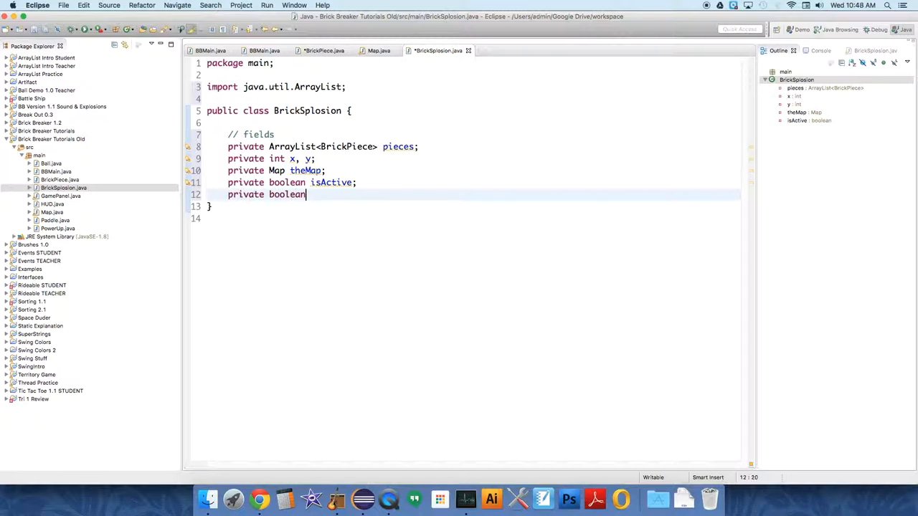
text(start)
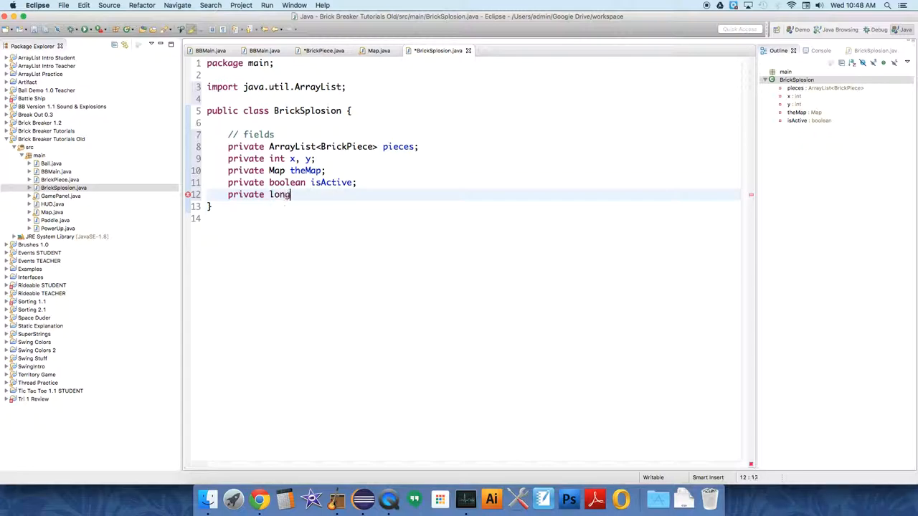
text(startTime)
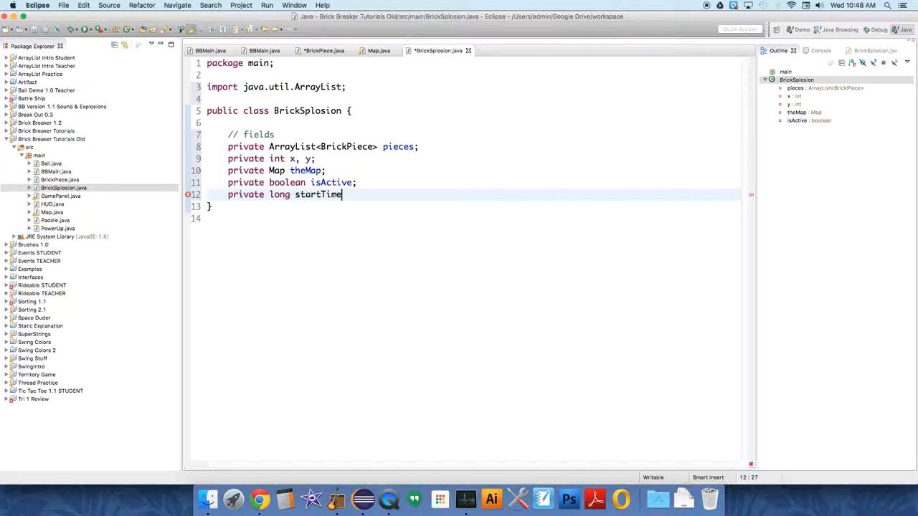
text(;)
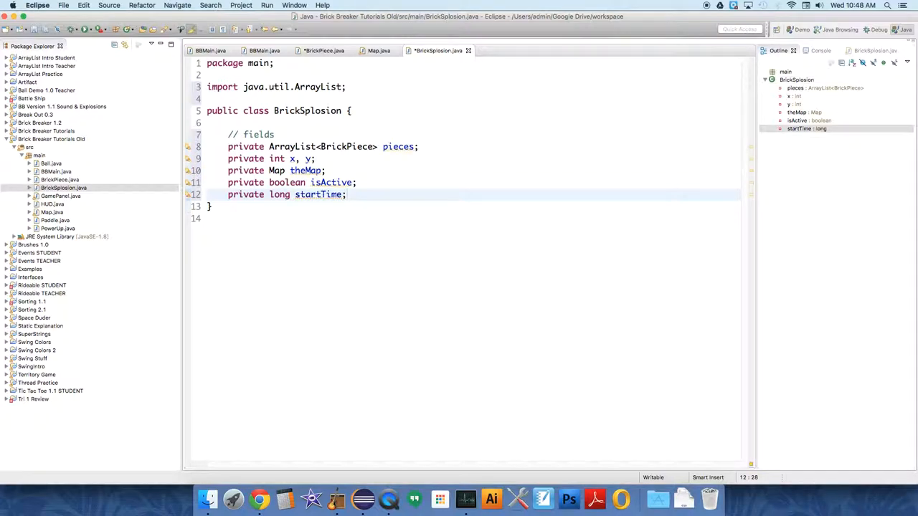
key(Return)
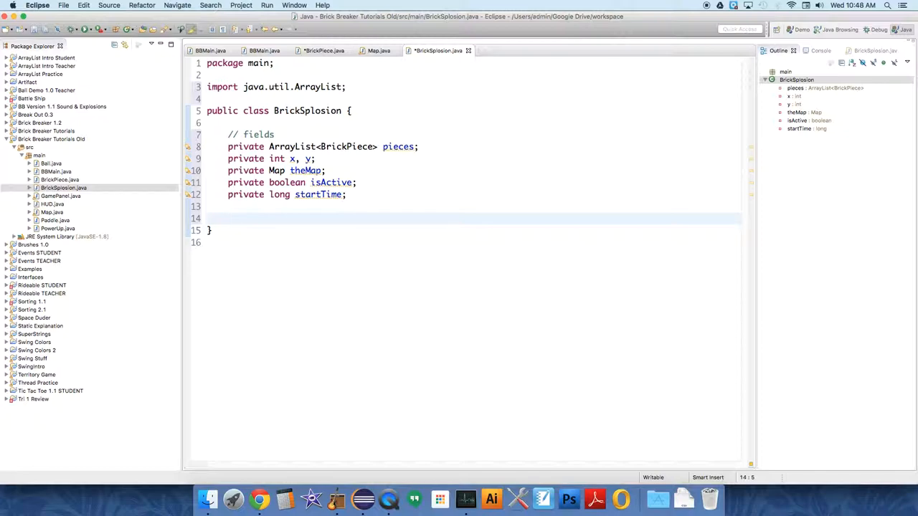
Write a commented constructor header 'public BrickSplosion(int theX, int theY, Map theMap) {'
text(// constr)
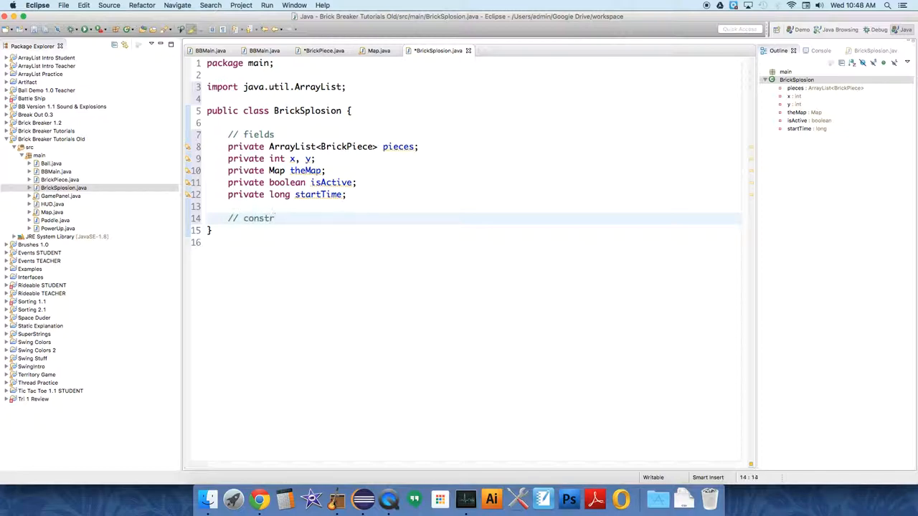
text(uctor)
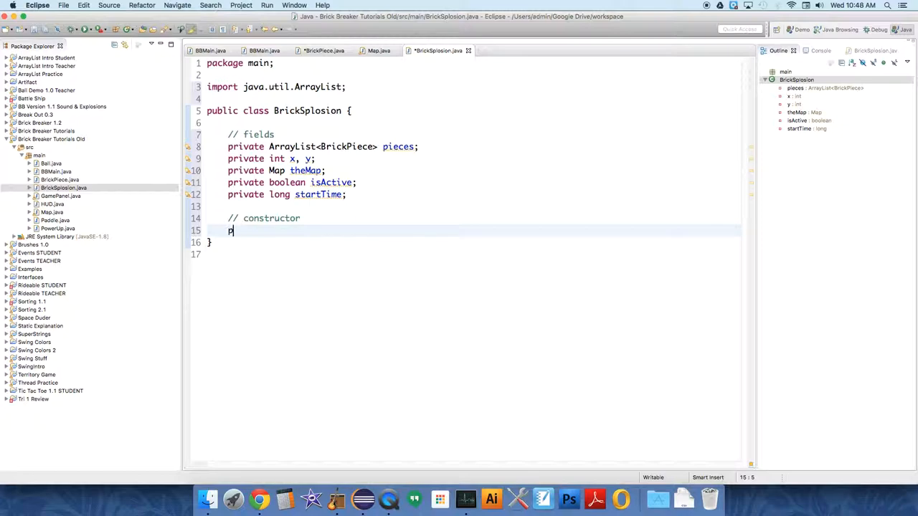
text(ublic Br)
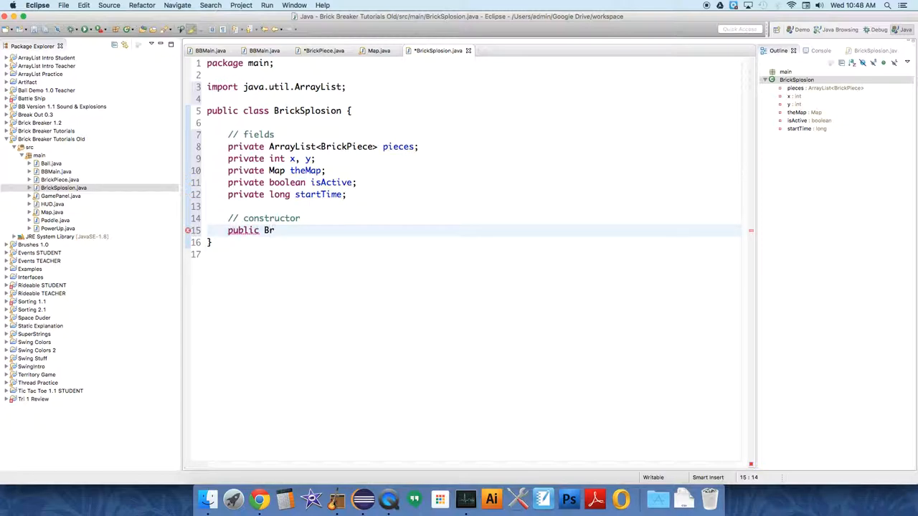
text(ickSpl)
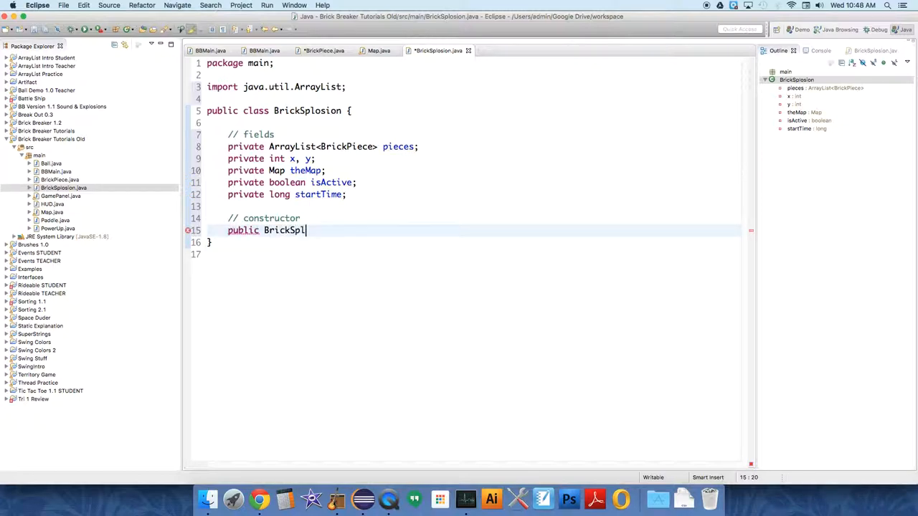
text(o)
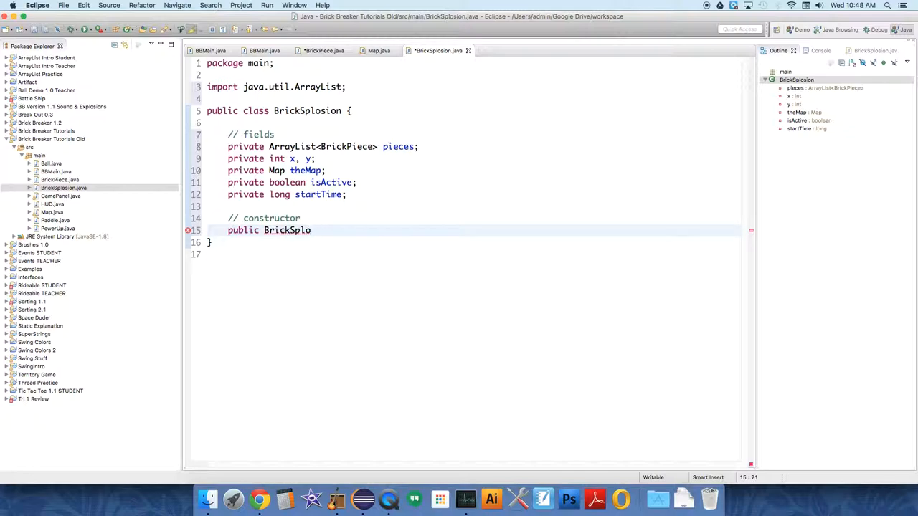
text(sion)
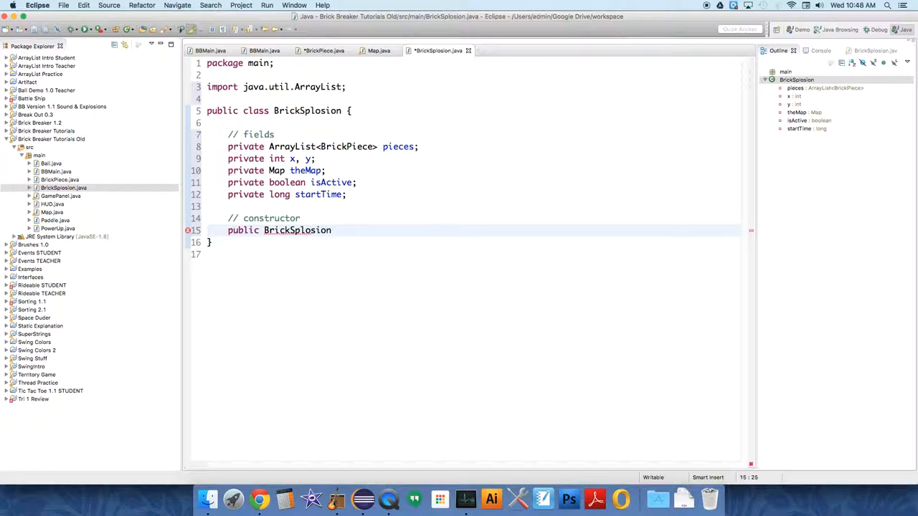
text(() {)
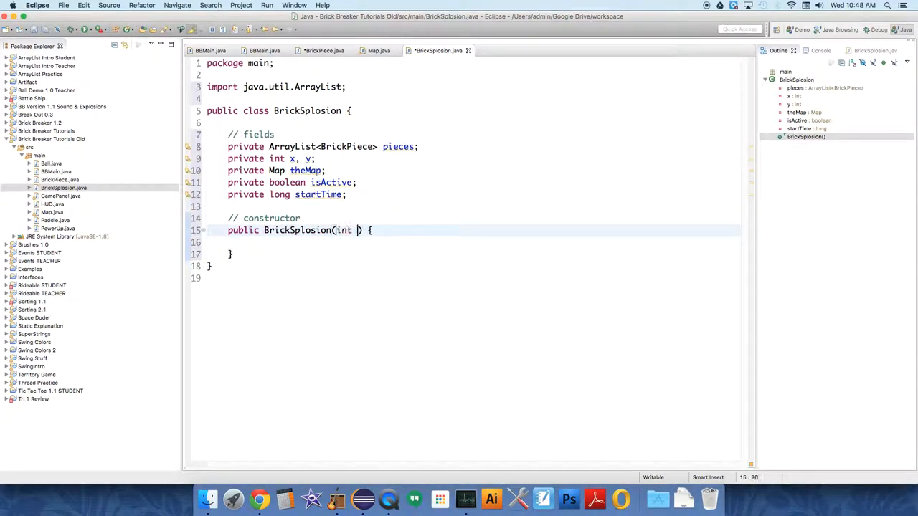
text(theX, int theX)
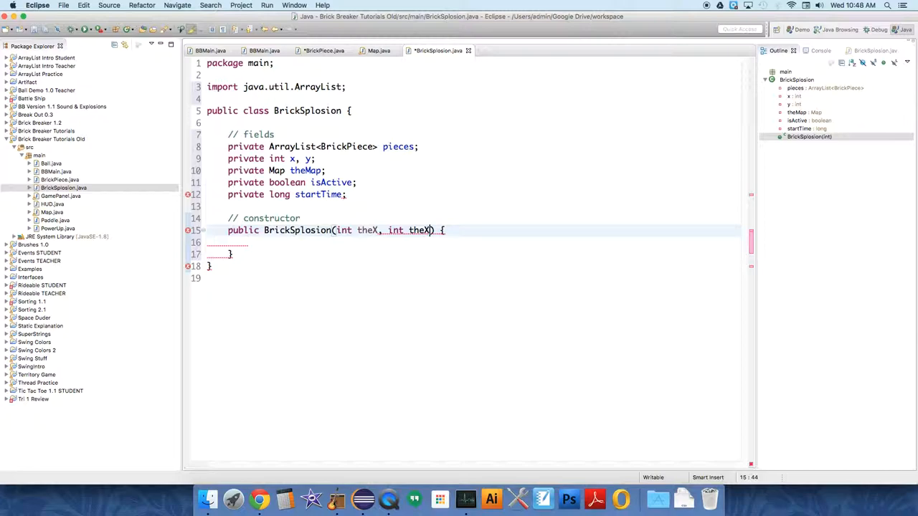
text(Y,)
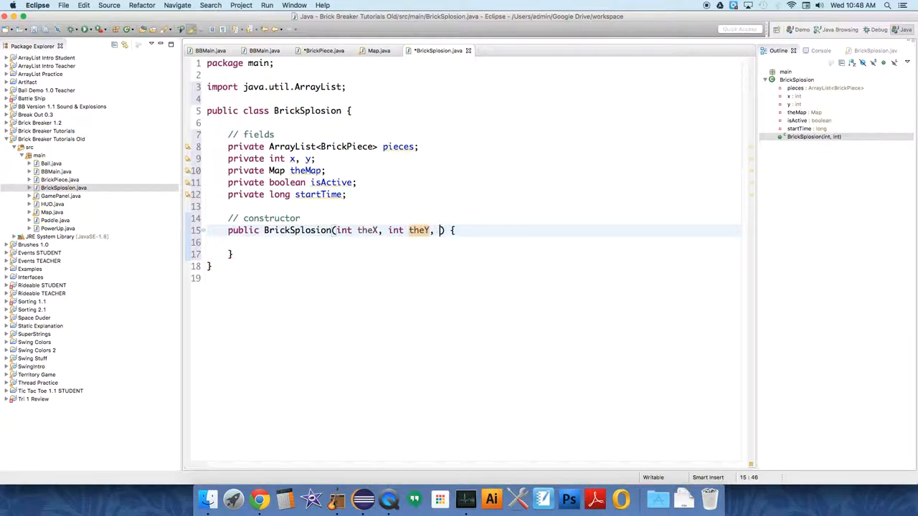
text(Map)
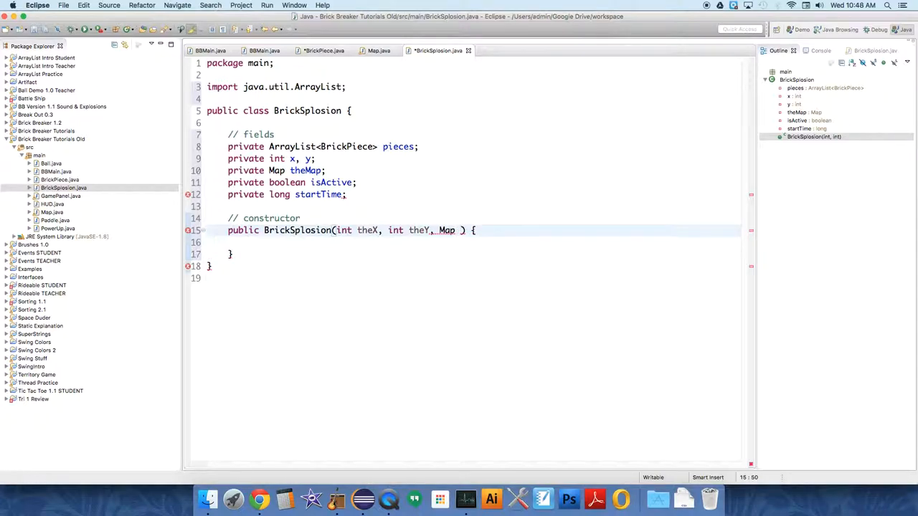
text(theMap)
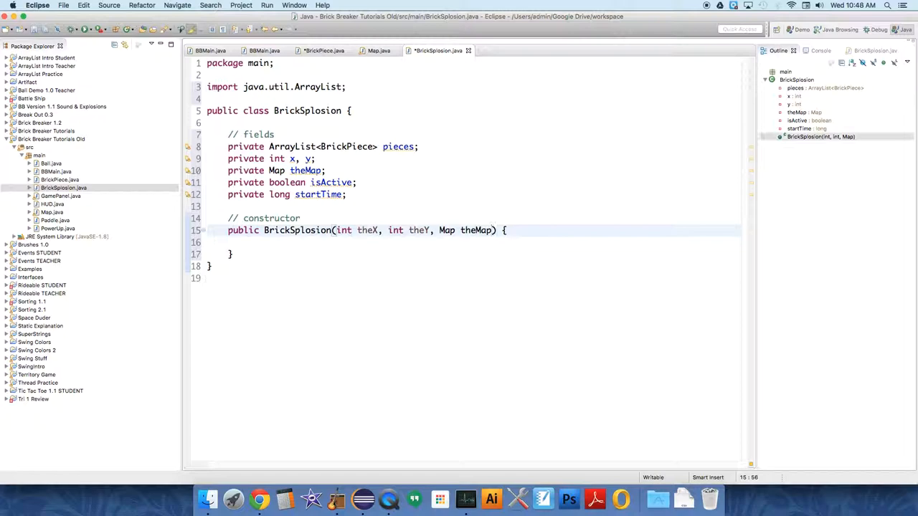
double_click(476, 229)
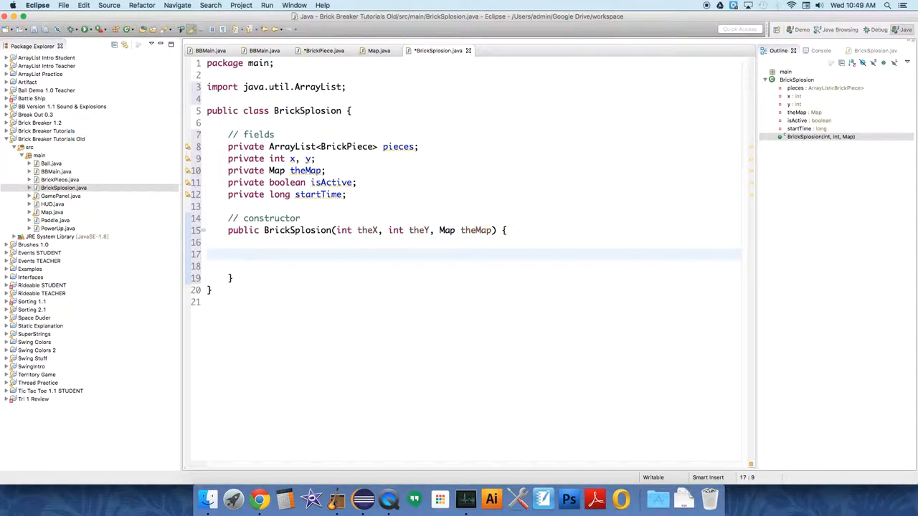
Assign x = theX, y = theY and this.theMap = theMap in the constructor body
click(249, 255)
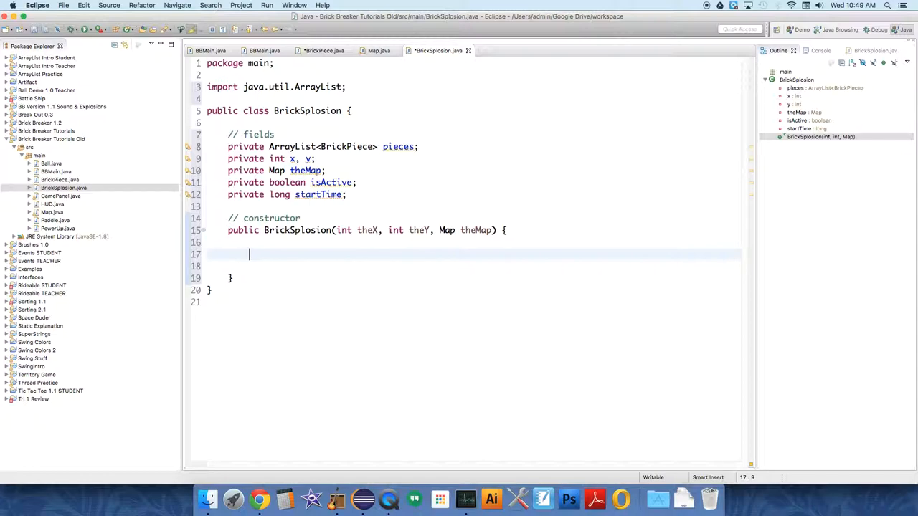
text(x =)
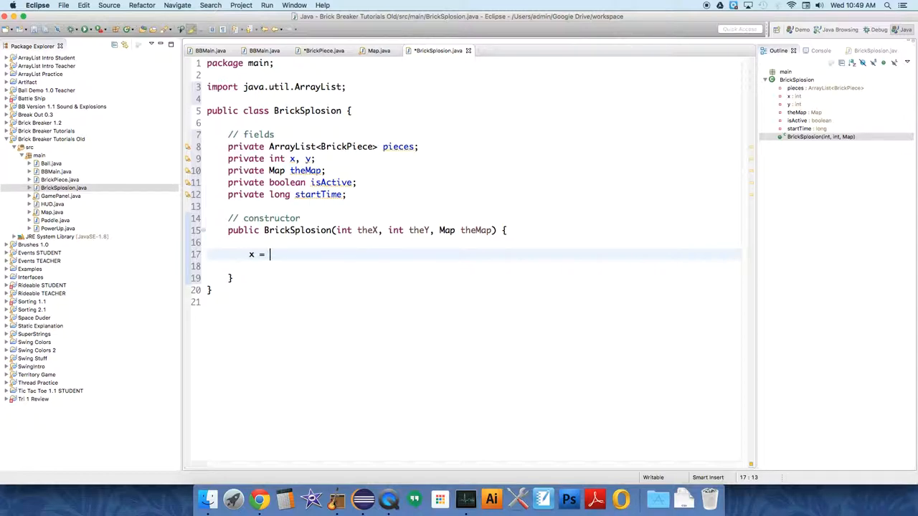
text(theX)
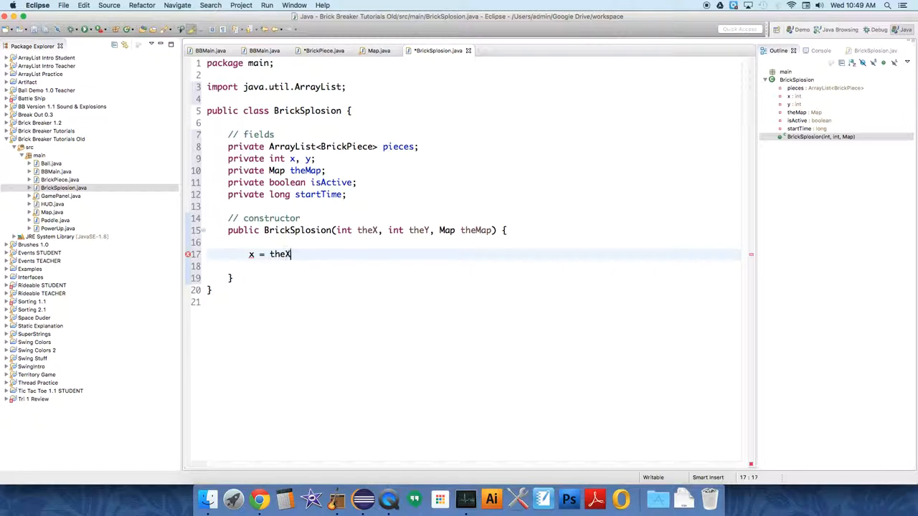
text(;)
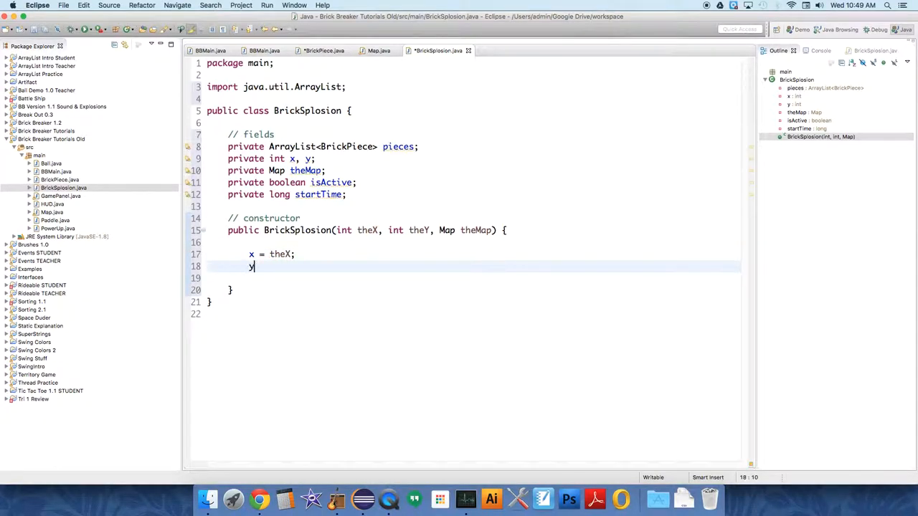
text(= theY;)
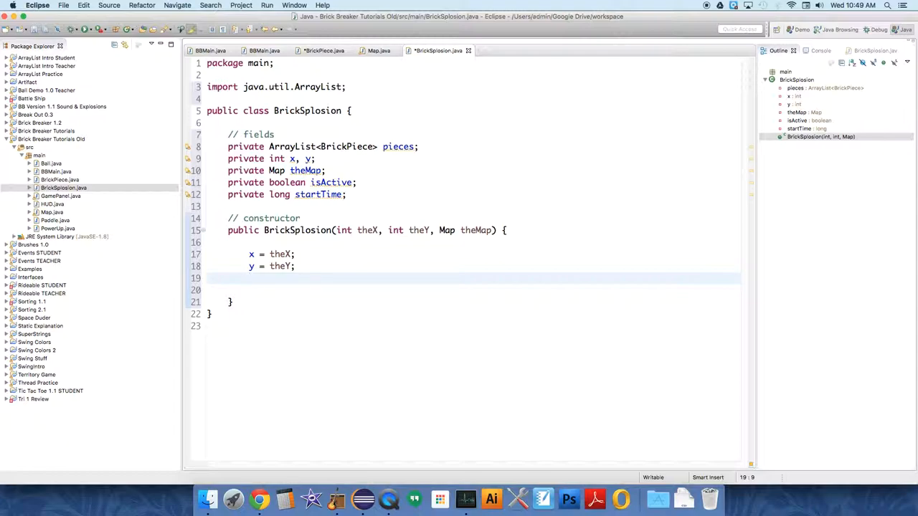
click(249, 278)
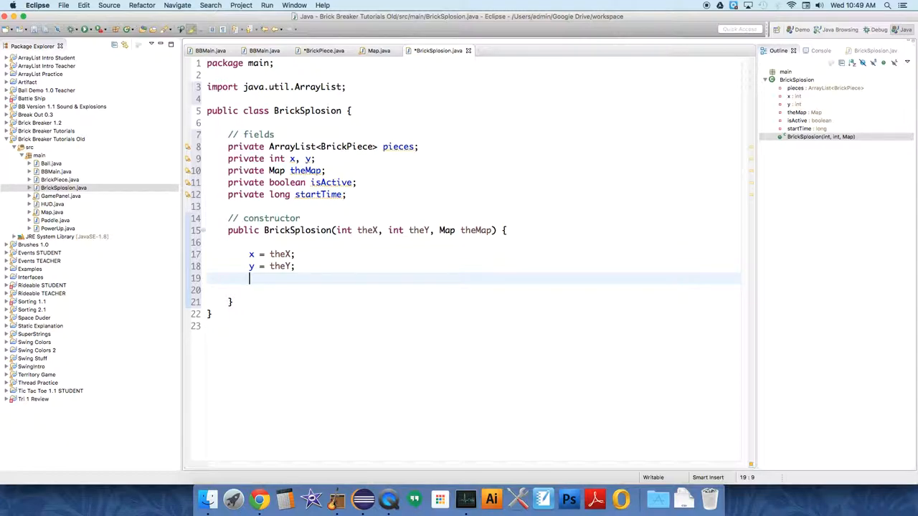
text(this)
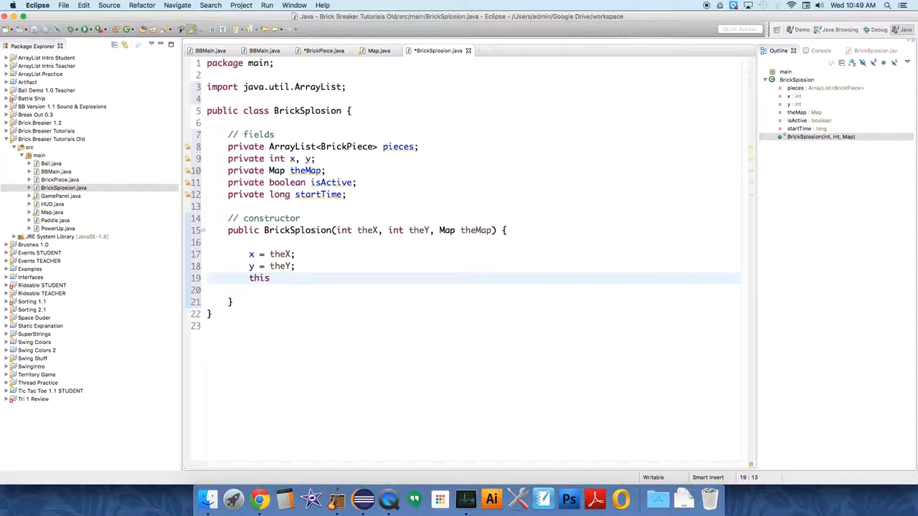
text(.theMap = theMap;)
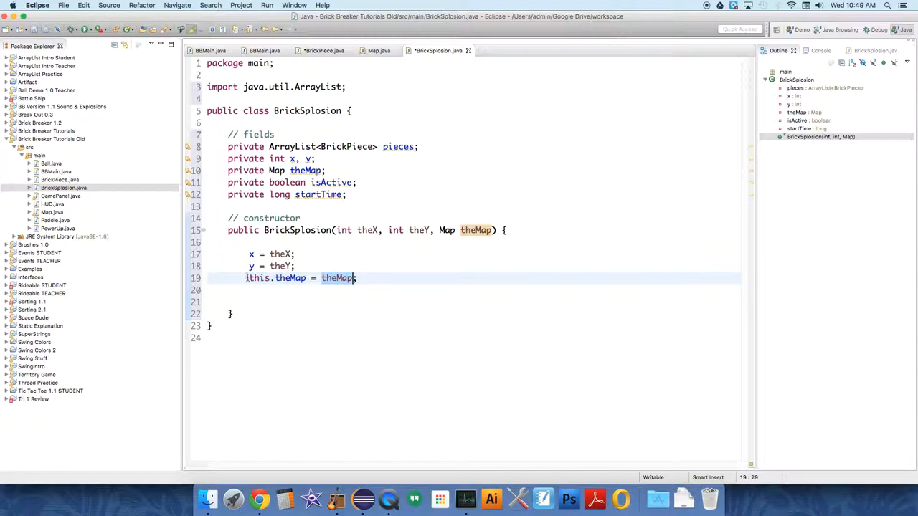
Set isActive = true, startTime = System.nanoTime() and call init() in the constructor
click(347, 290)
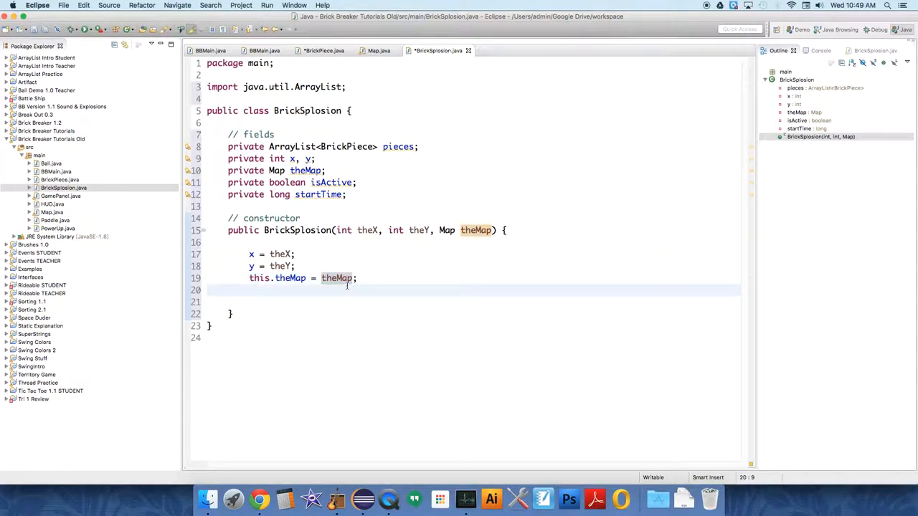
click(251, 289)
text(isActive)
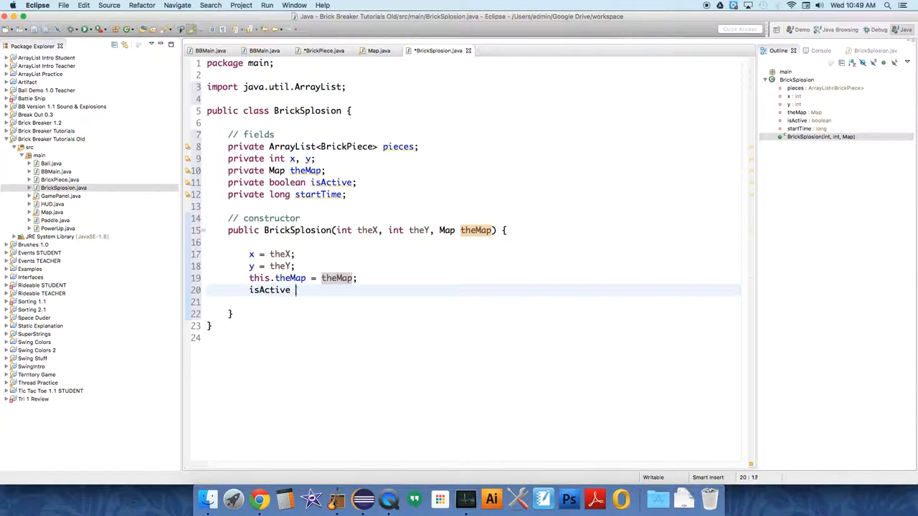
text(= true;)
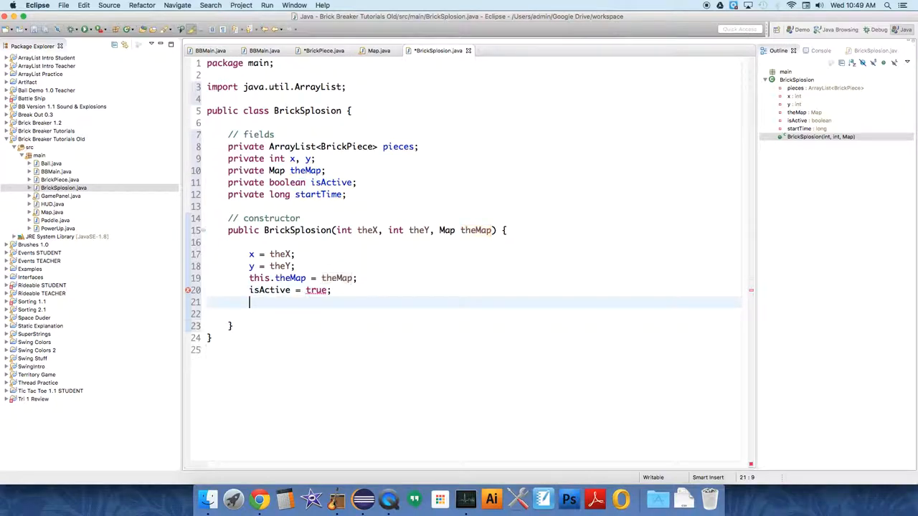
text(startTime =)
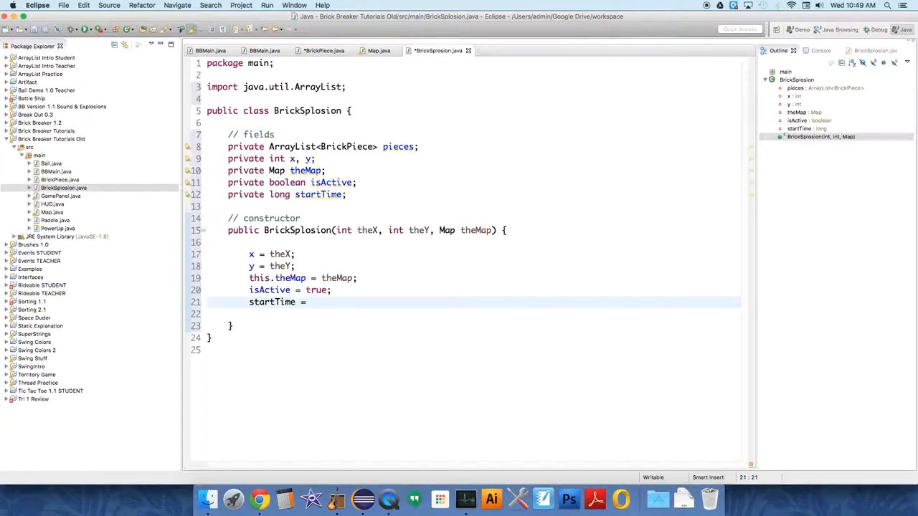
text(System.nanoTime();)
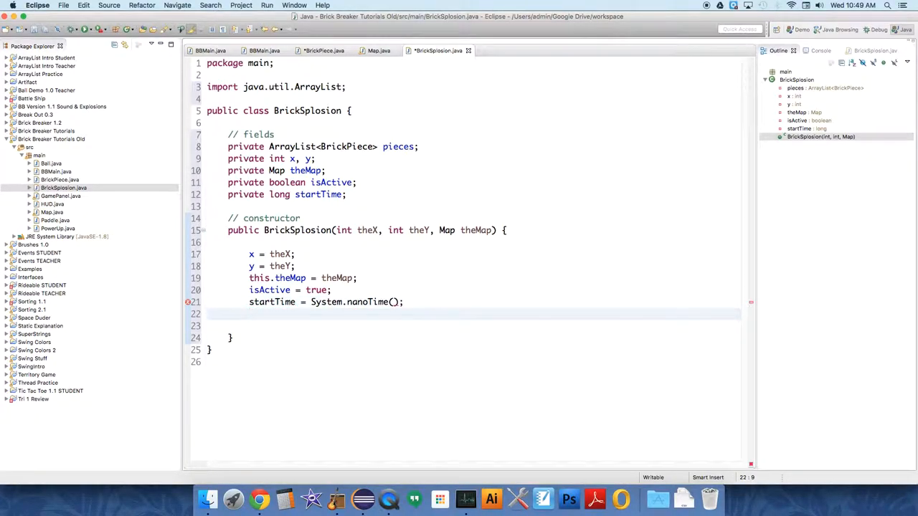
text(init())
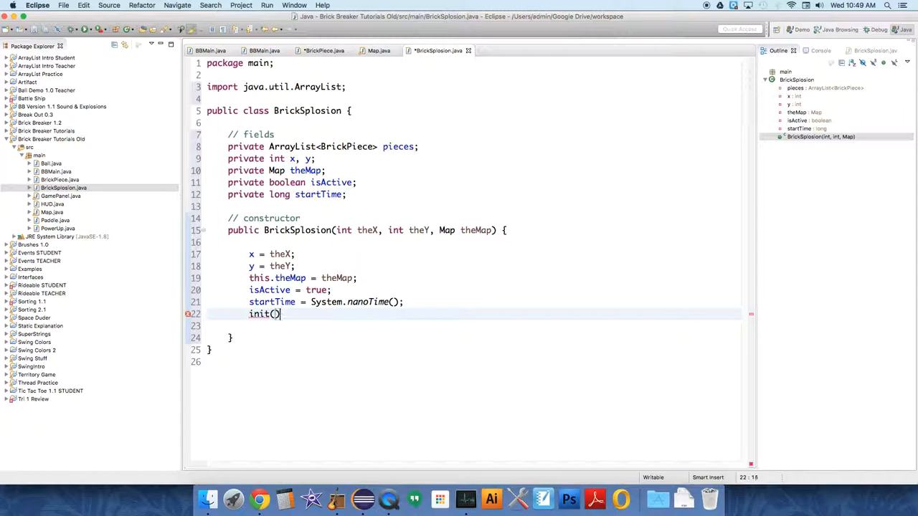
text(;)
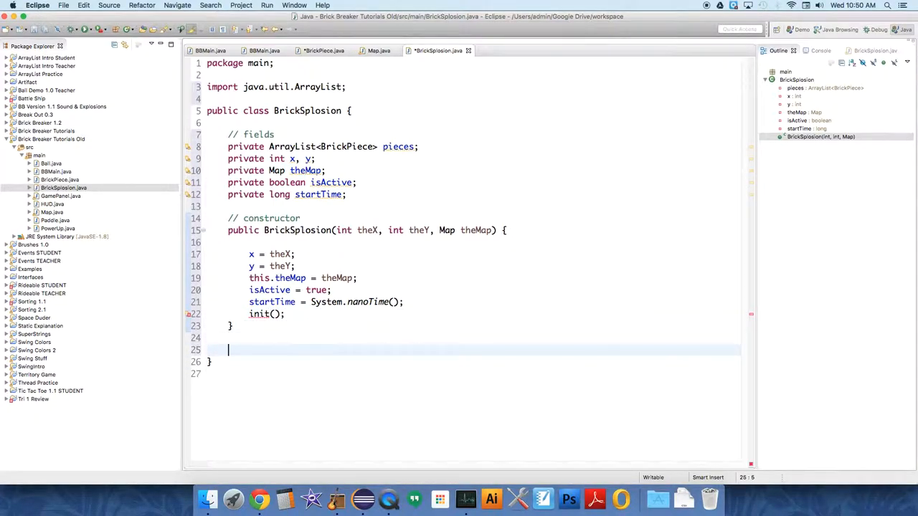
Add an empty 'public void init() {' method below the constructor
text(public)
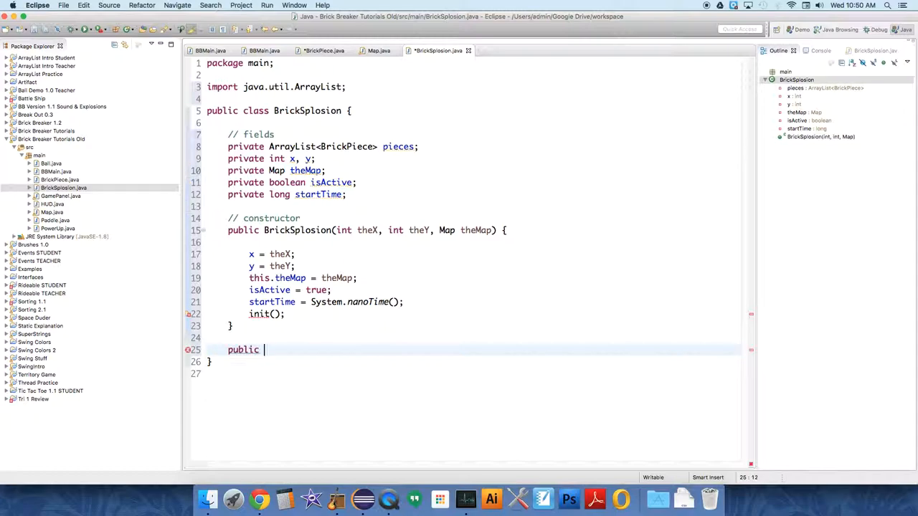
text(void init())
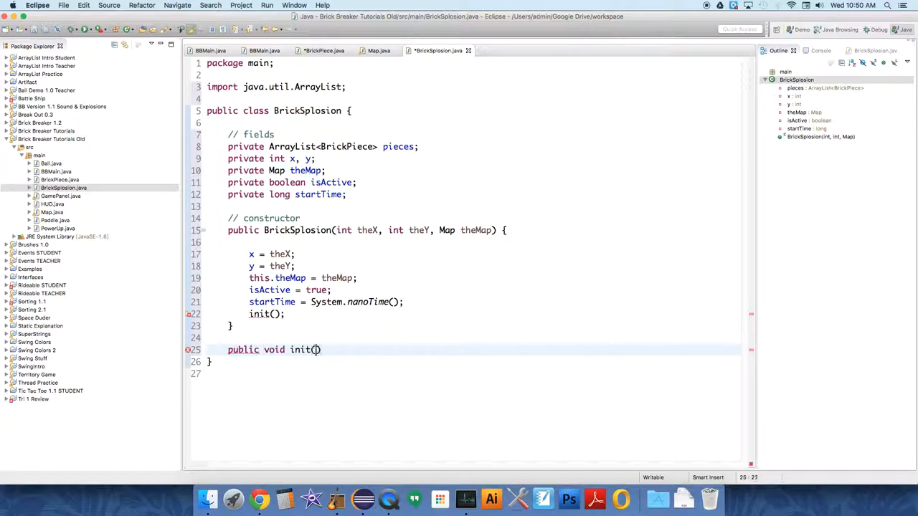
text({)
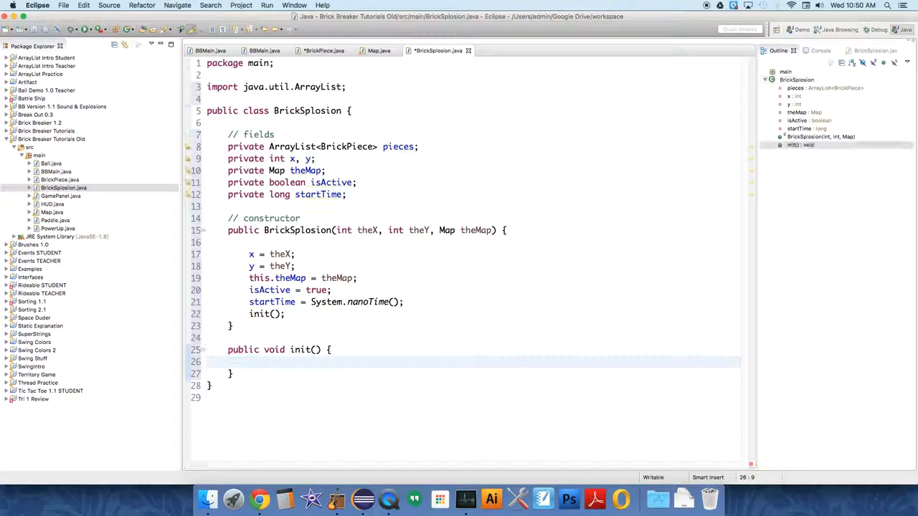
text(pie)
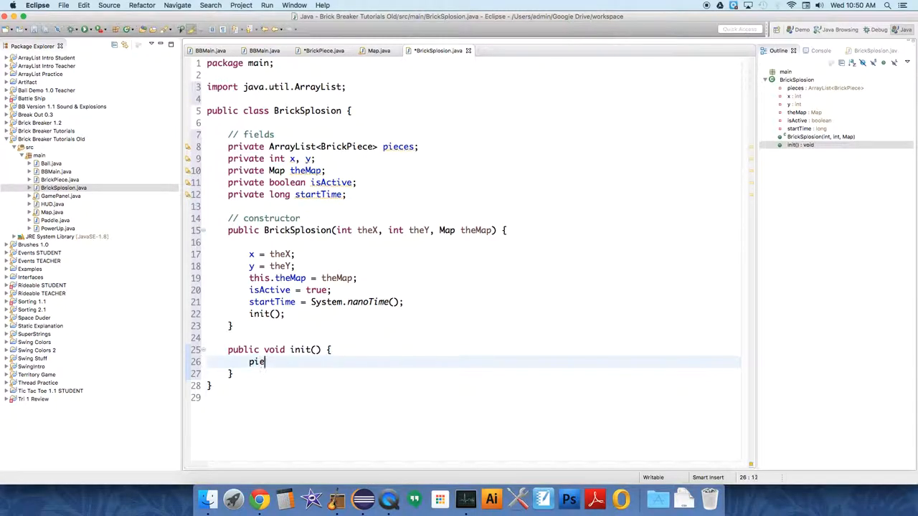
key(Backspace)
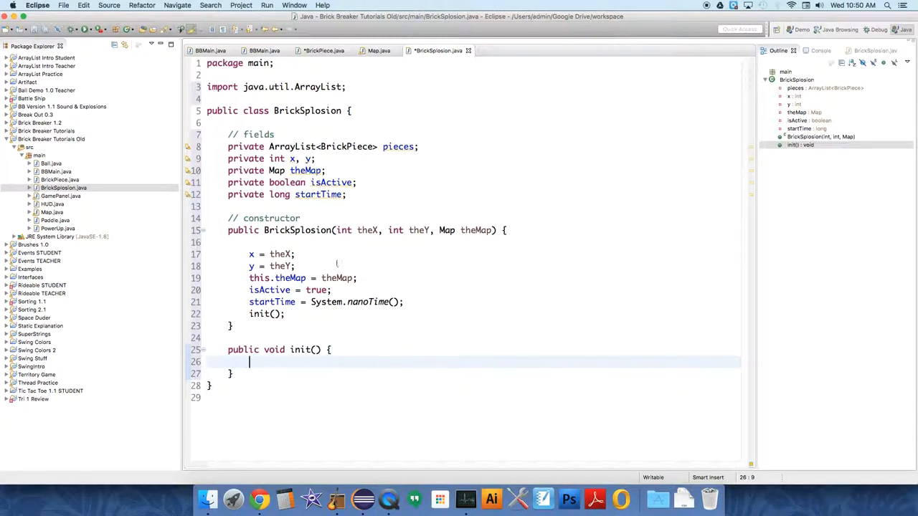
Insert 'pieces = new ArrayList<BrickPiece>();' in the constructor before init()
click(404, 301)
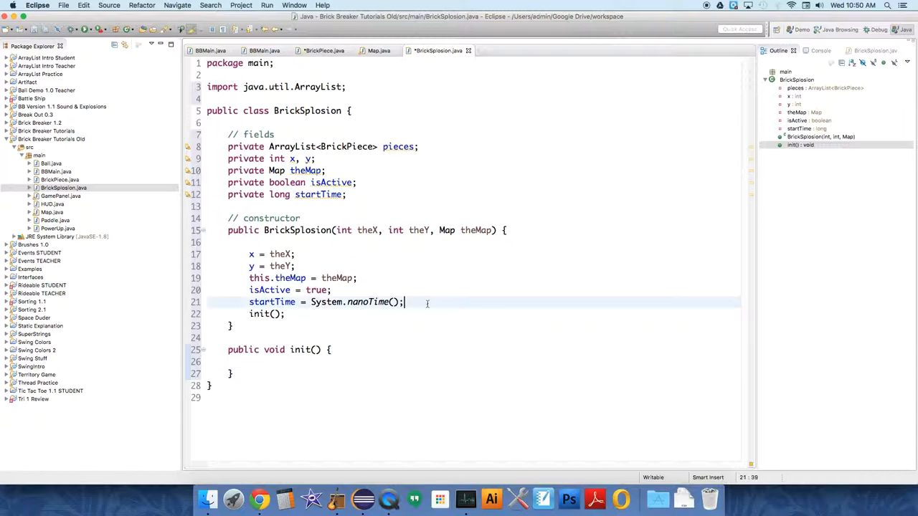
key(Return)
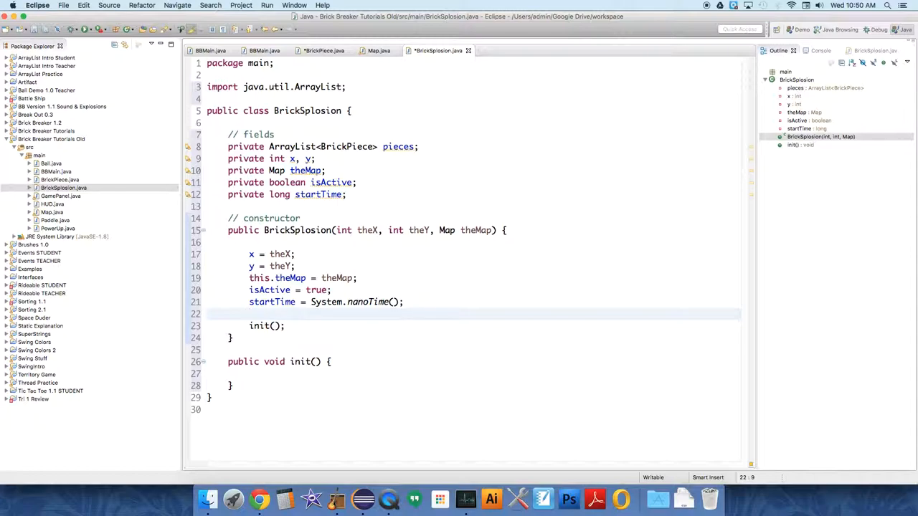
click(249, 312)
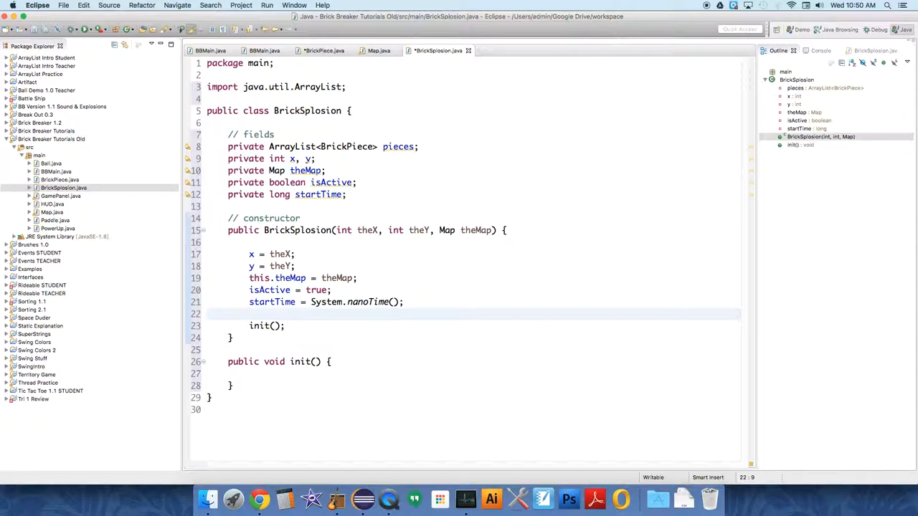
text(pieces)
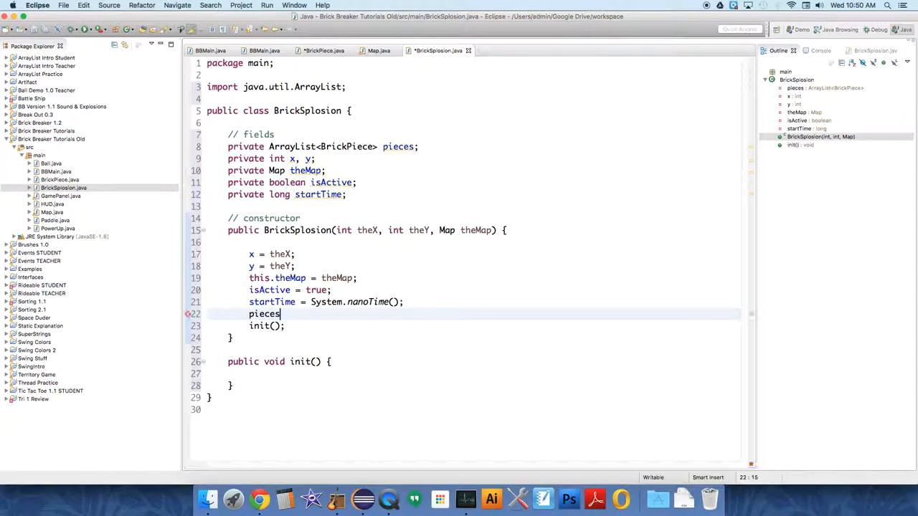
text(=)
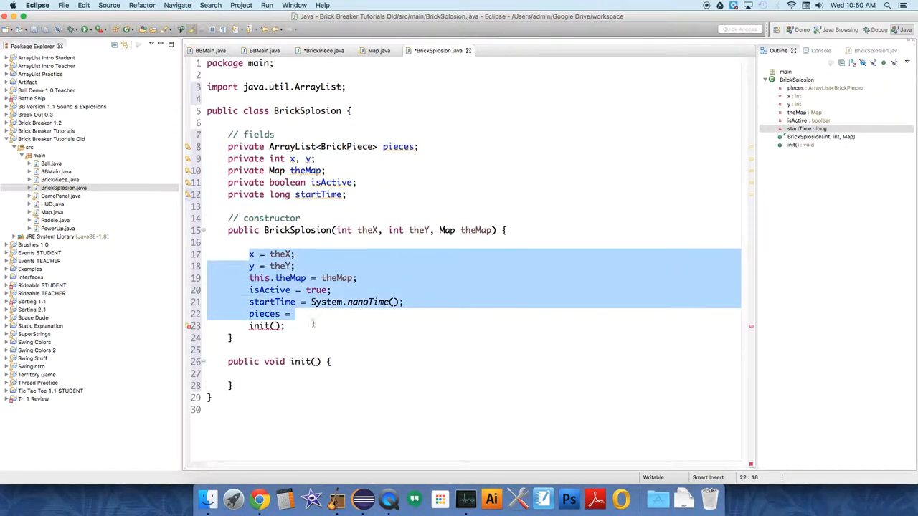
click(301, 316)
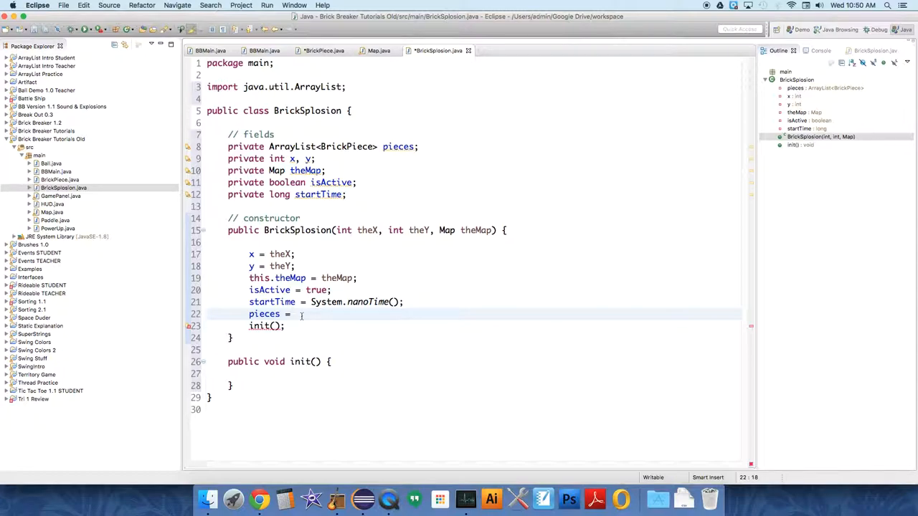
text(new ArrayList<BrickPiece>)
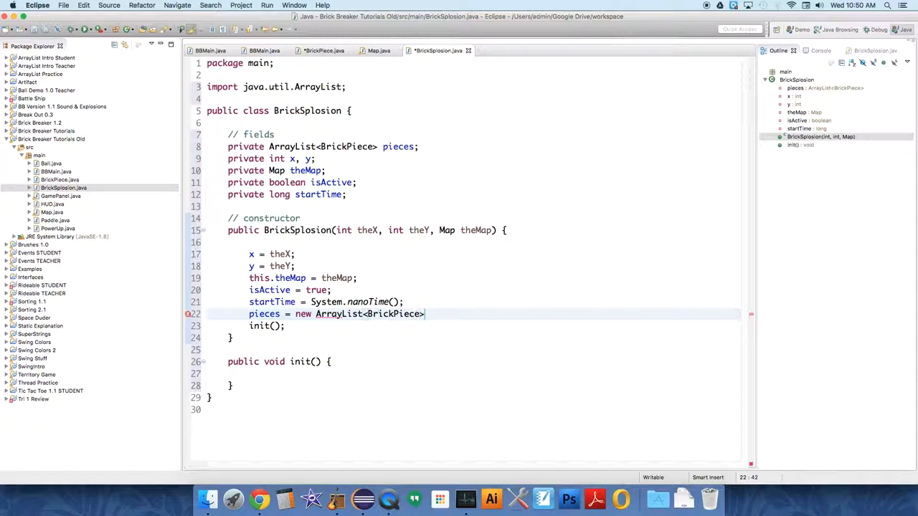
text(())
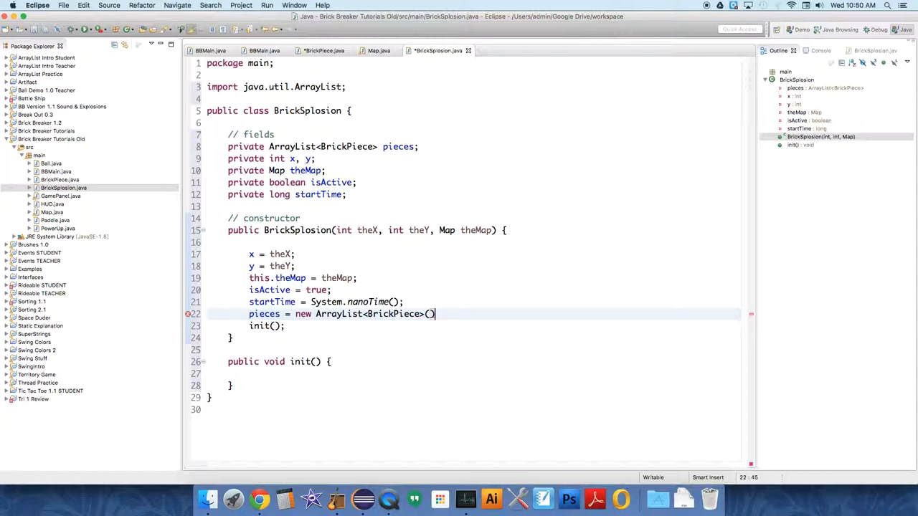
text(;)
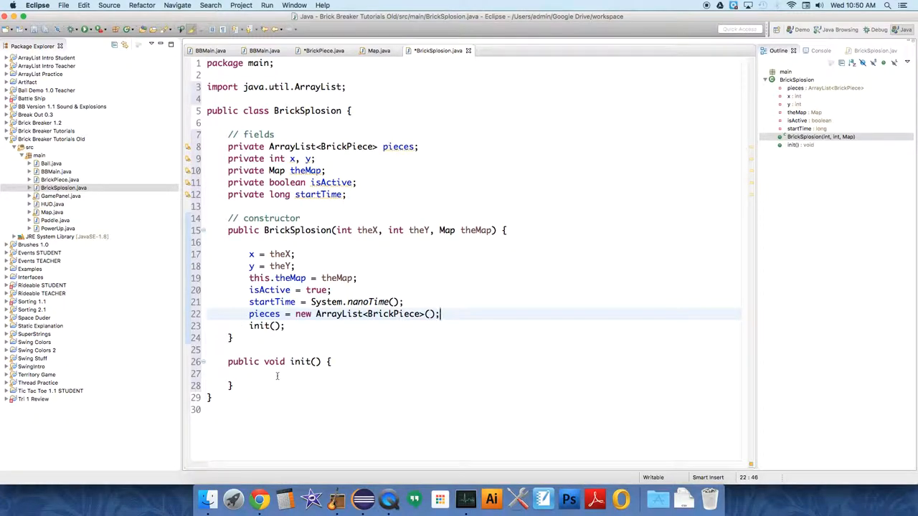
key(Return)
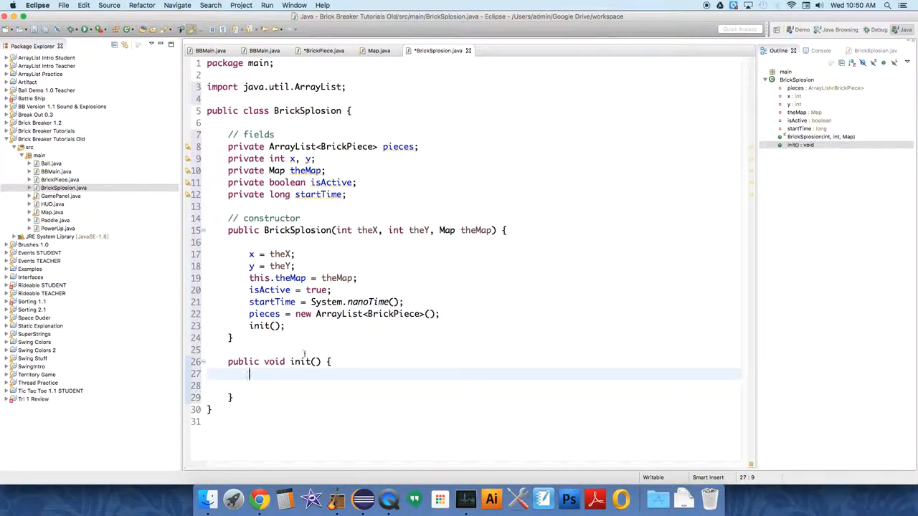
Declare 'int randNum = (int) (Math.random() * 20 + 5);' inside init()
key(Return)
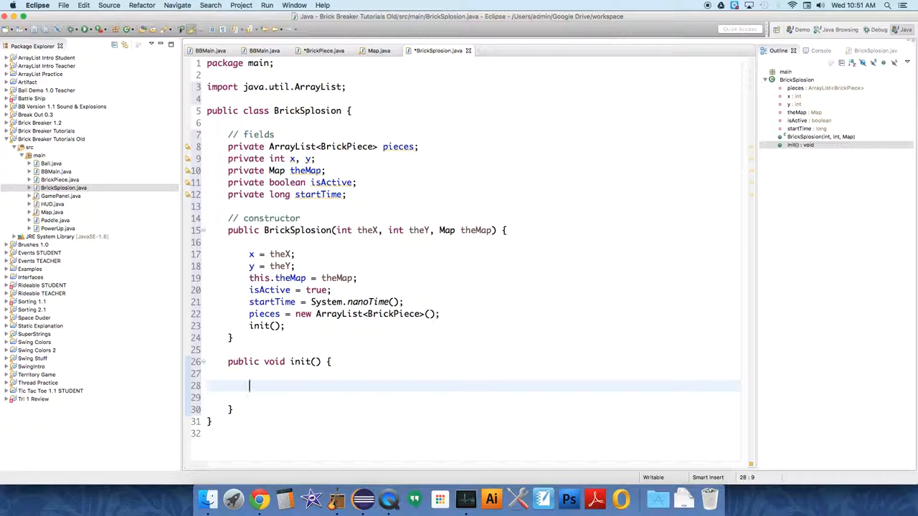
text(int)
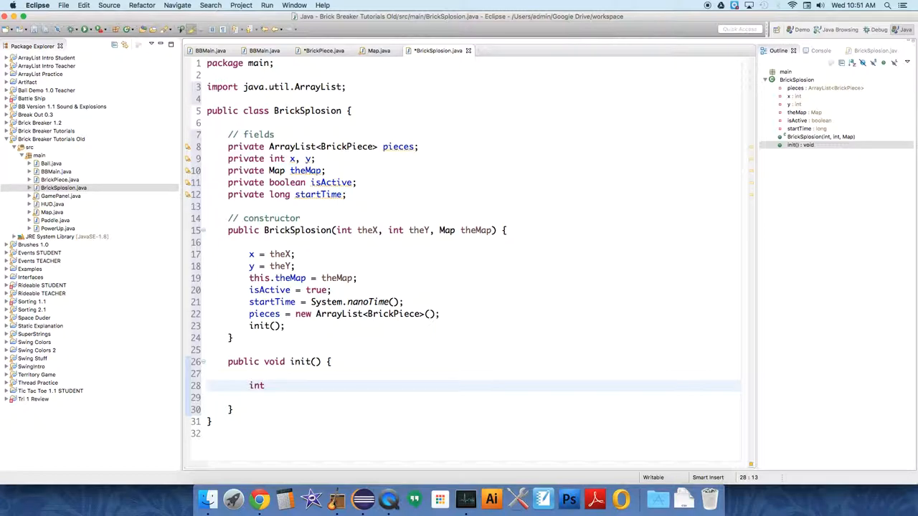
text(ran)
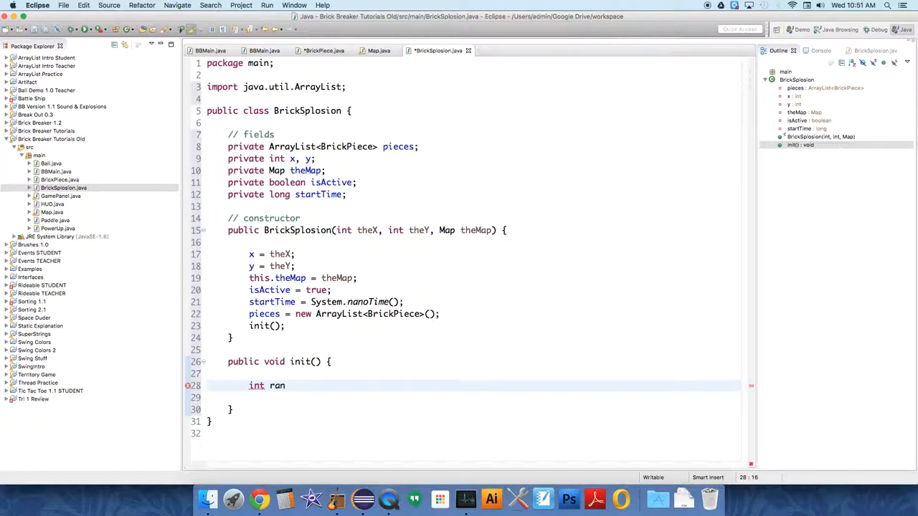
text(dNum = ()
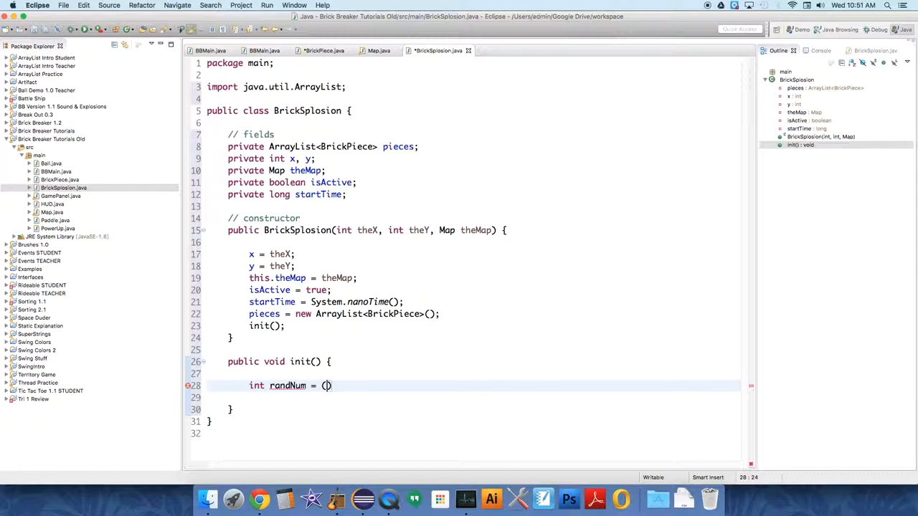
text(int) (M))
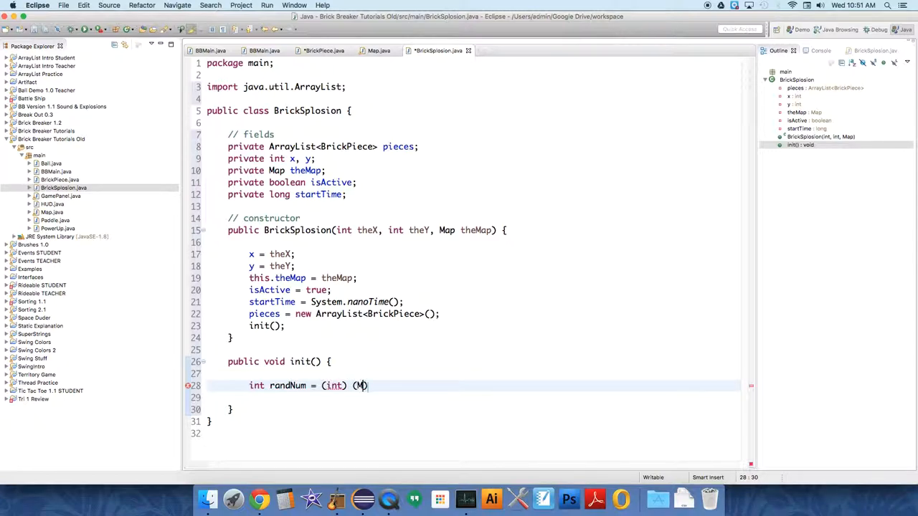
text(ath.random())
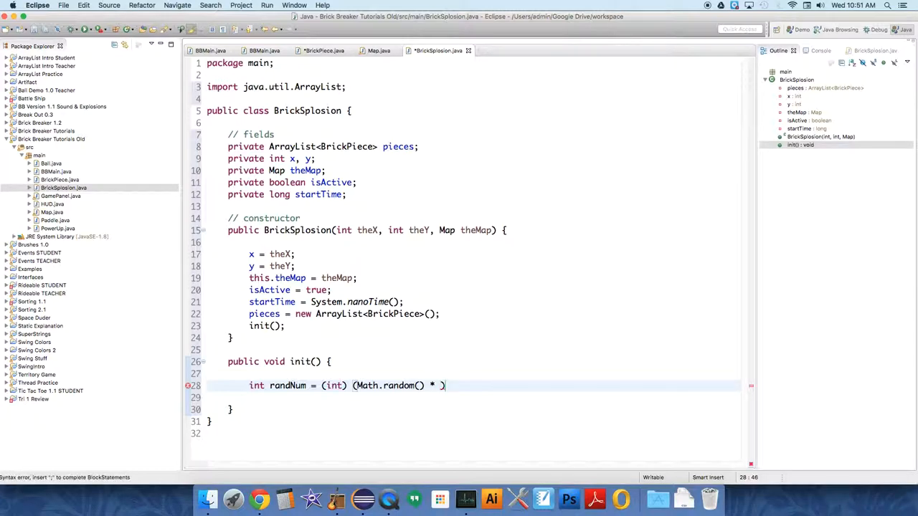
text(20)
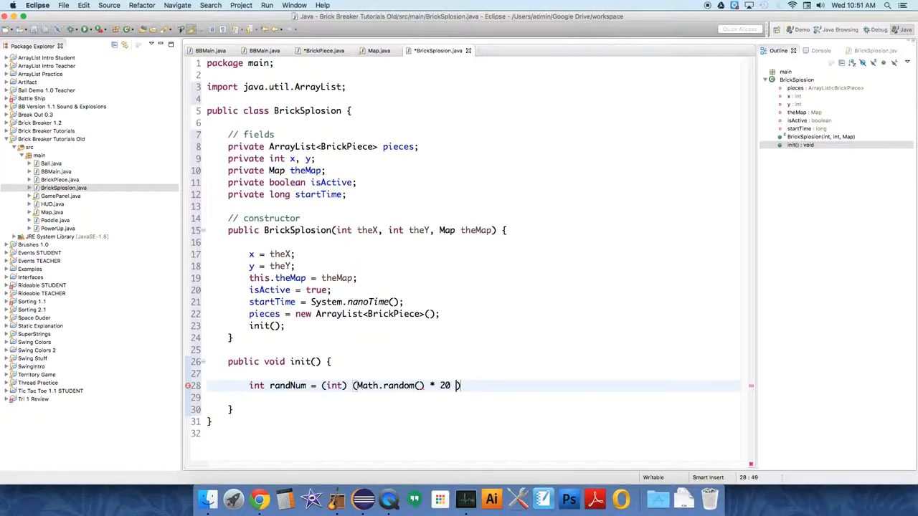
text(*)
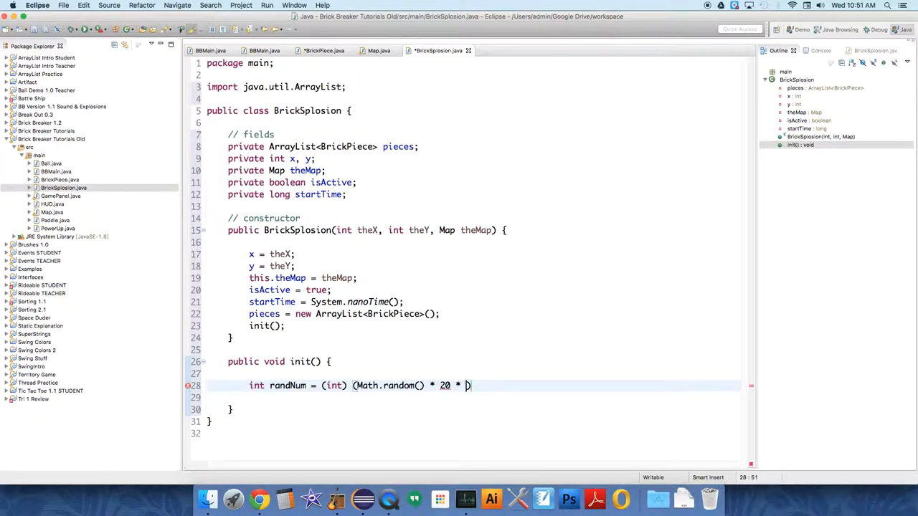
text(+5)
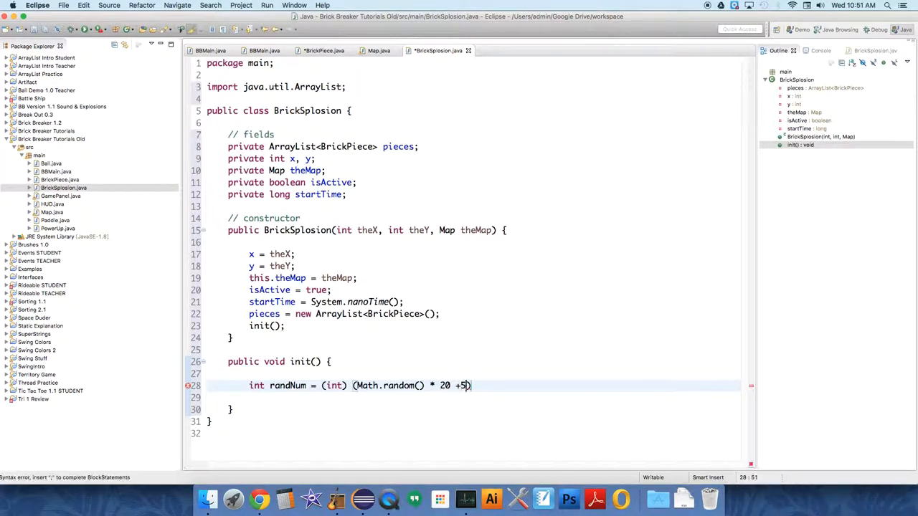
text(;)
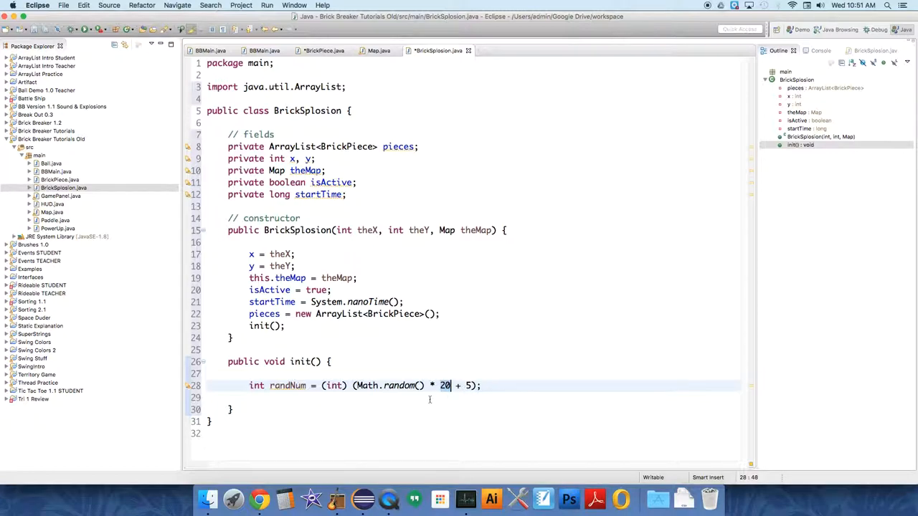
click(431, 397)
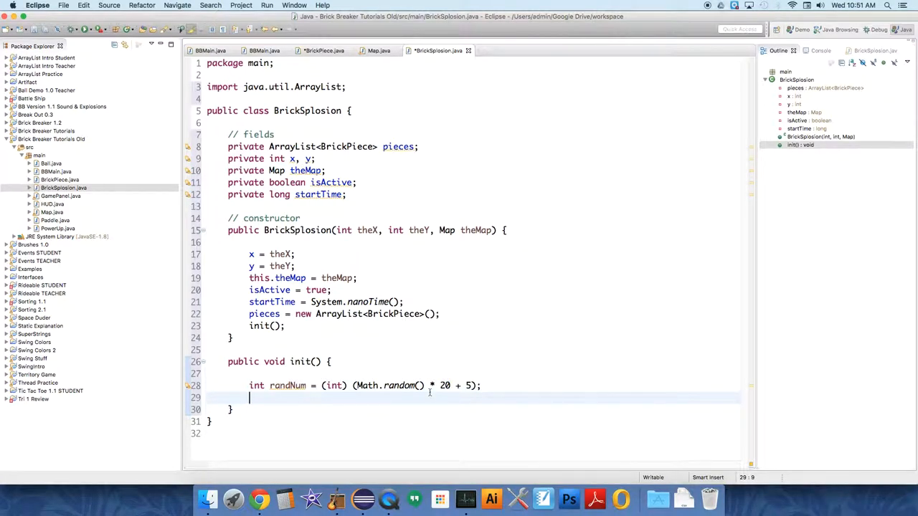
Write a for loop from i = 0 to randNum in init()
text(for()
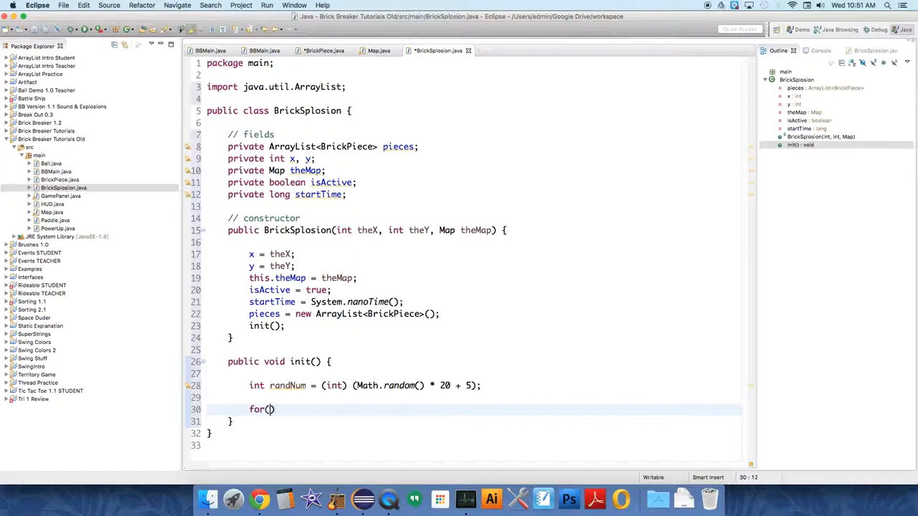
text(int i = 0)
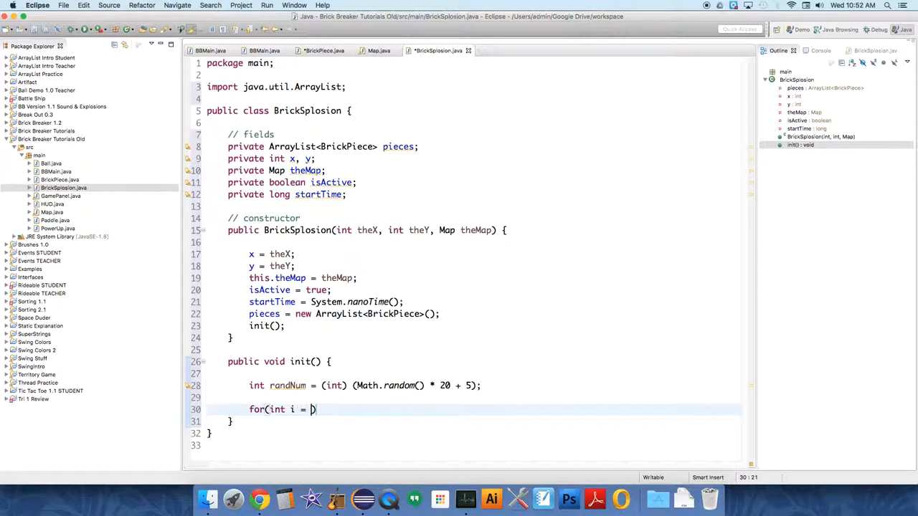
text(0; i)
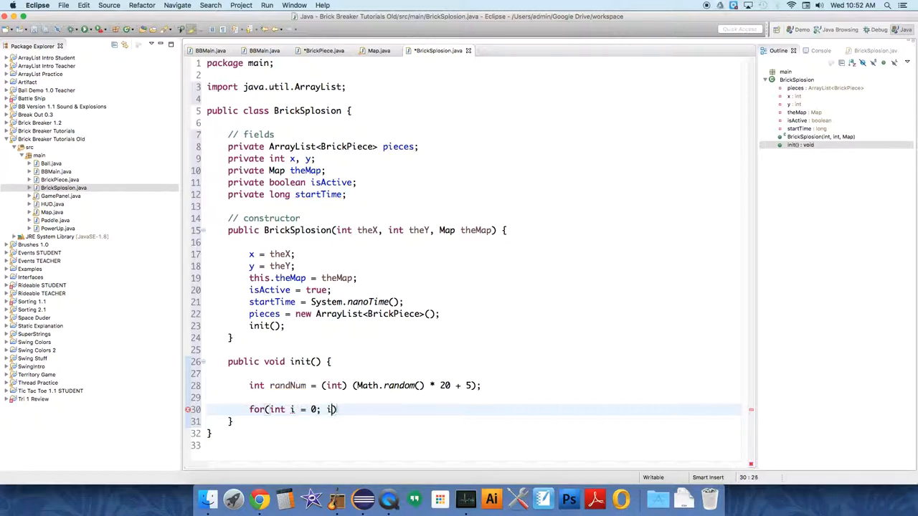
text(< rand)
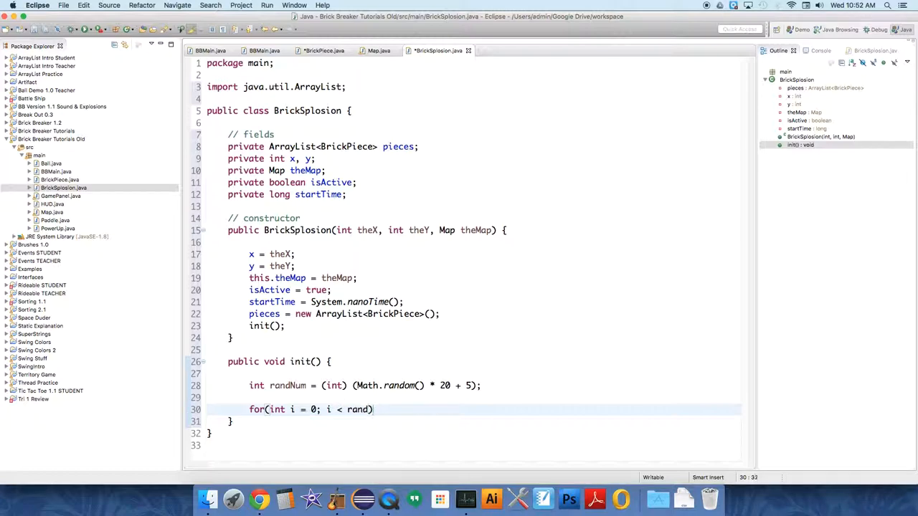
text(Num; i)
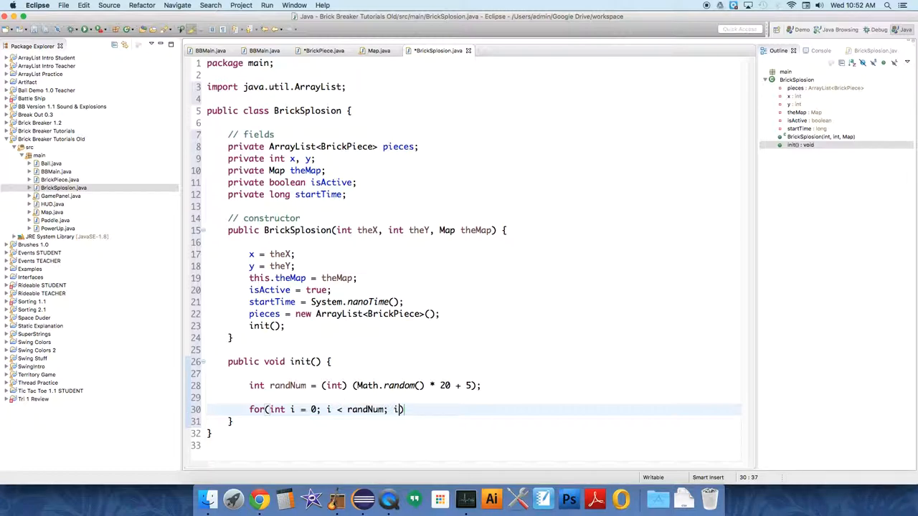
text(++) {)
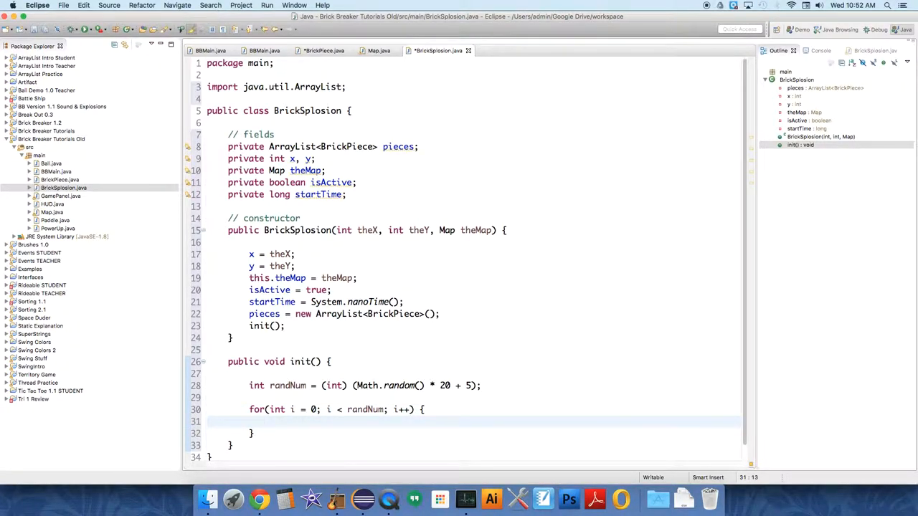
Add 'pieces.add(new BrickPiece(x, y, theMap));' inside the loop
text(pieces.add(new Brick)
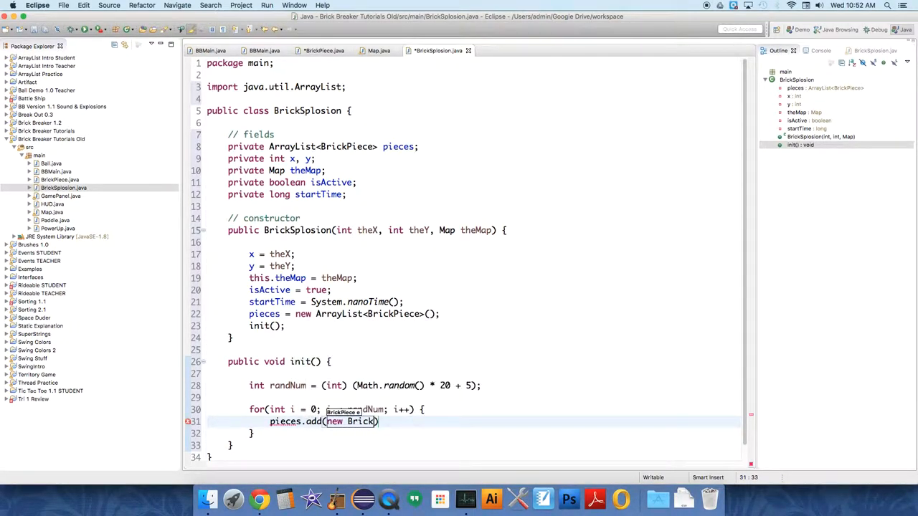
text(Piece(x)
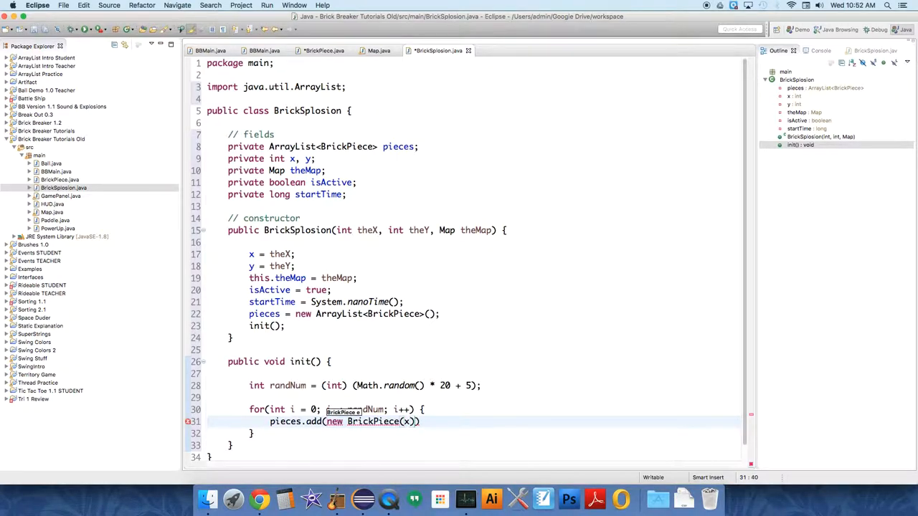
text(, y, theMap)
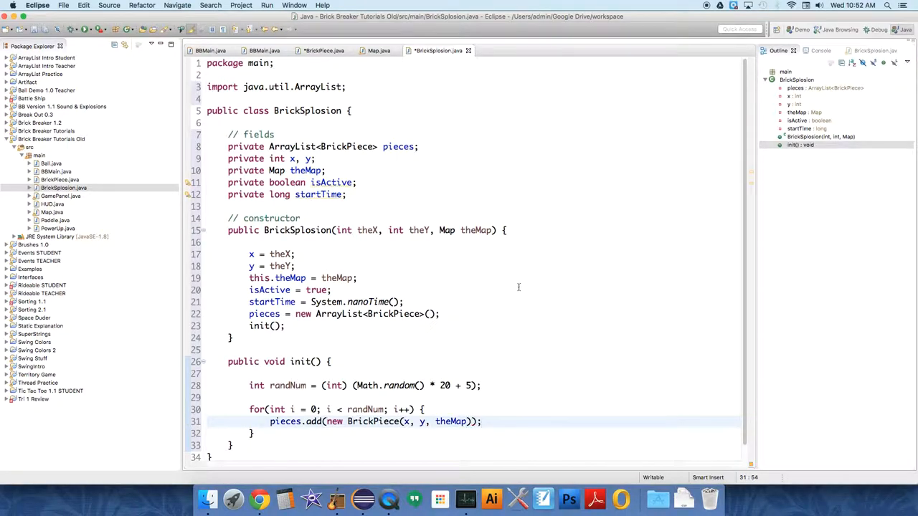
click(324, 50)
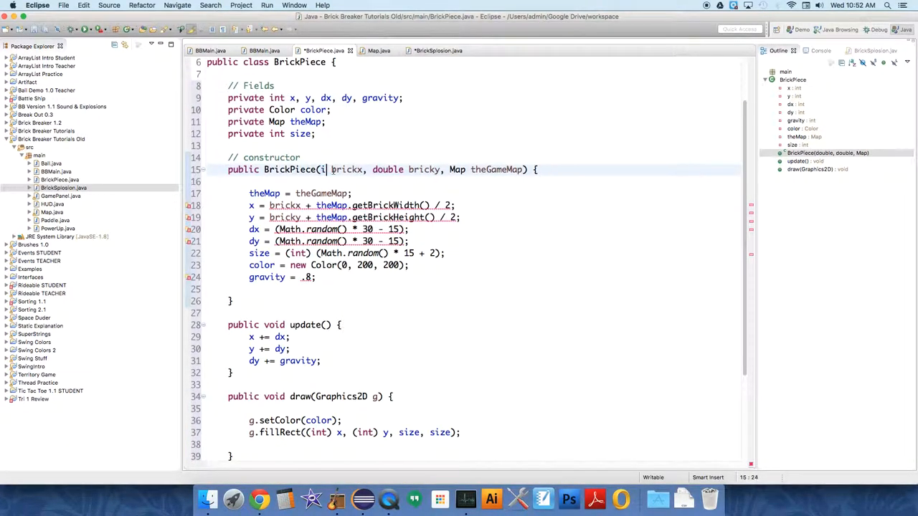
In BrickPiece, make constructor params int and move dx, dy, gravity into a separate double declaration
text(nt)
click(329, 229)
text( (int))
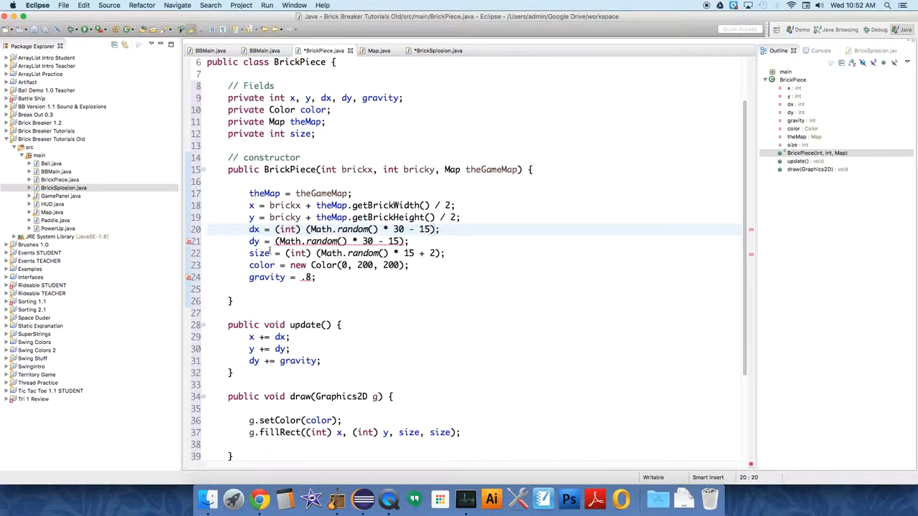
click(292, 241)
text( (int))
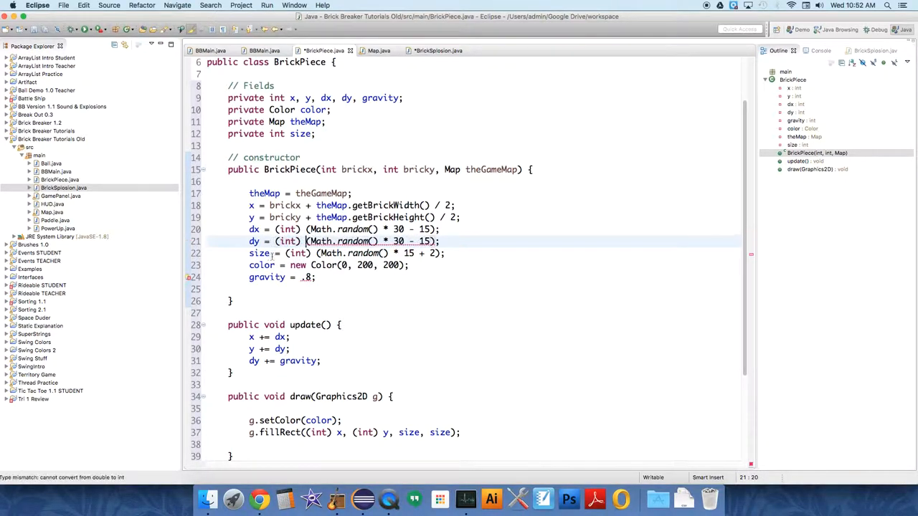
scroll(down, 3)
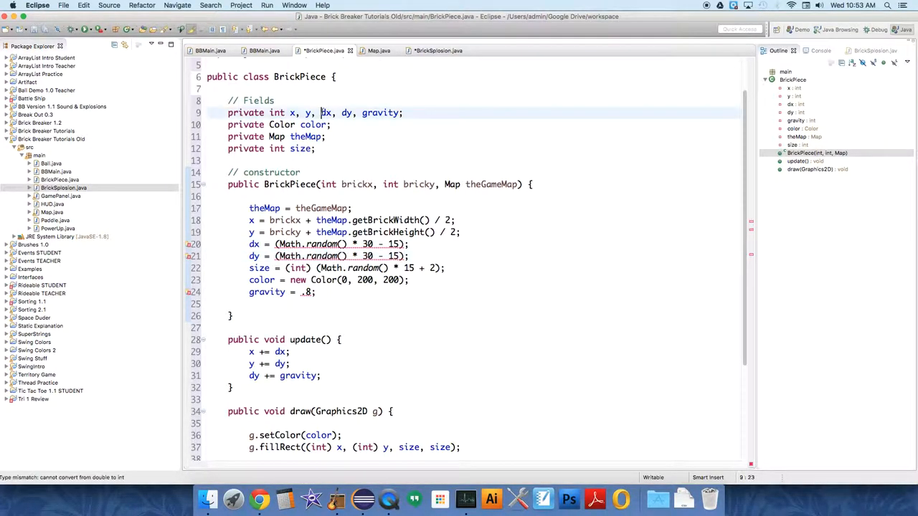
key(Return)
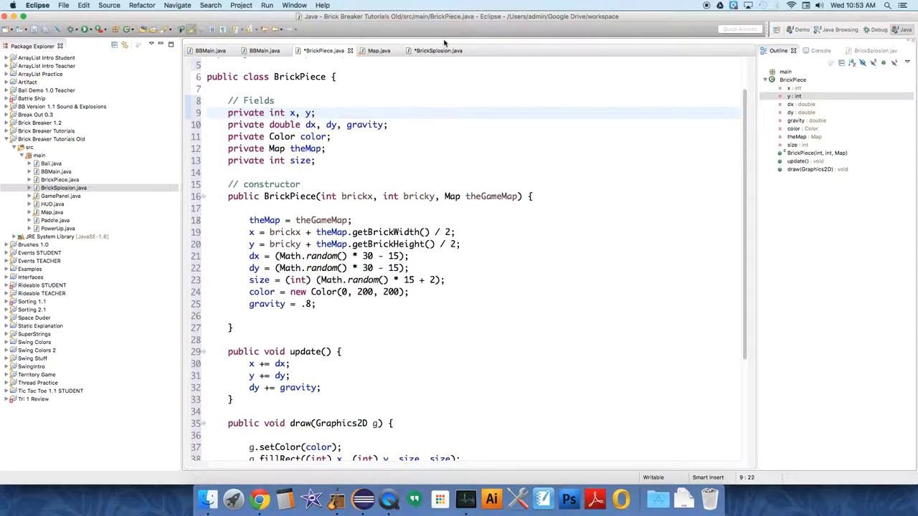
Back in BrickSplosion, add a 'public void update() {' method after init
click(438, 50)
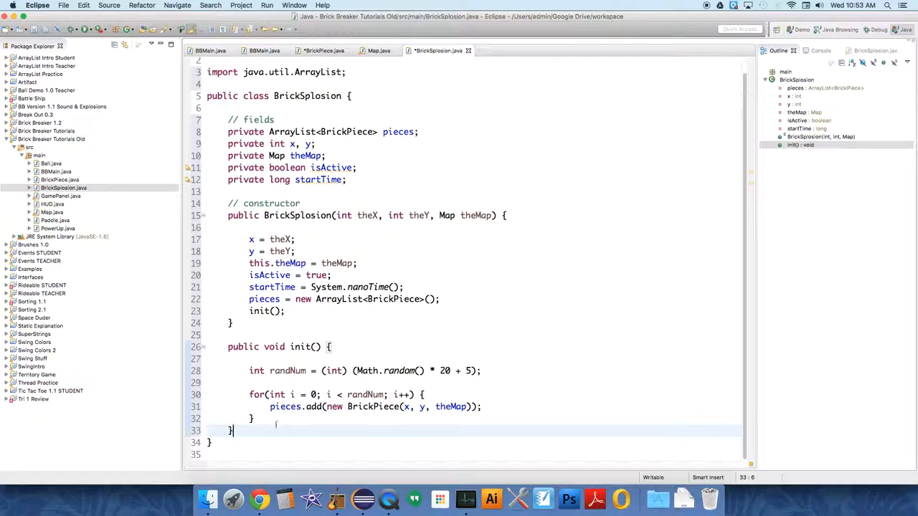
key(enter)
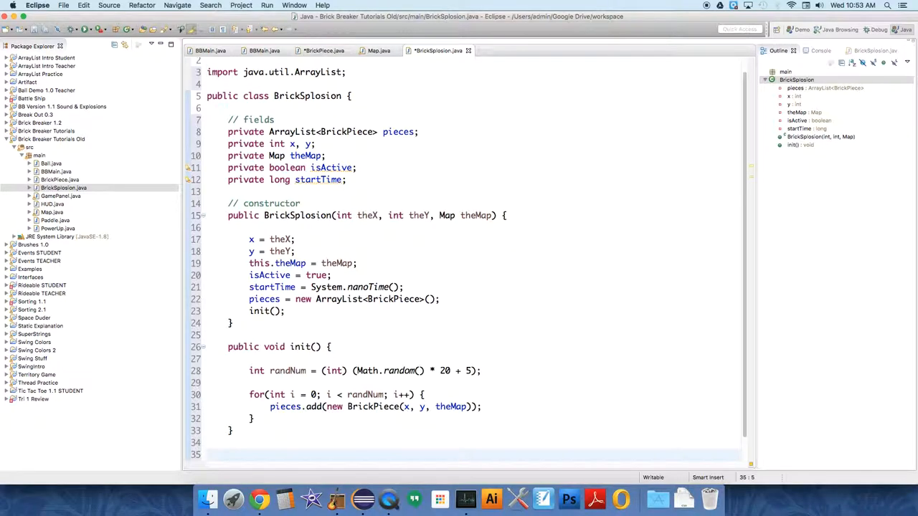
text(public)
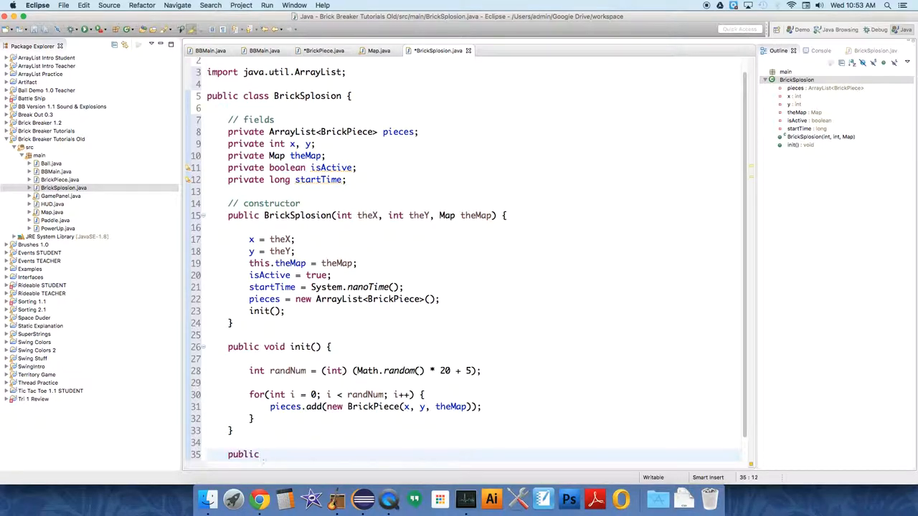
text(void udpate())
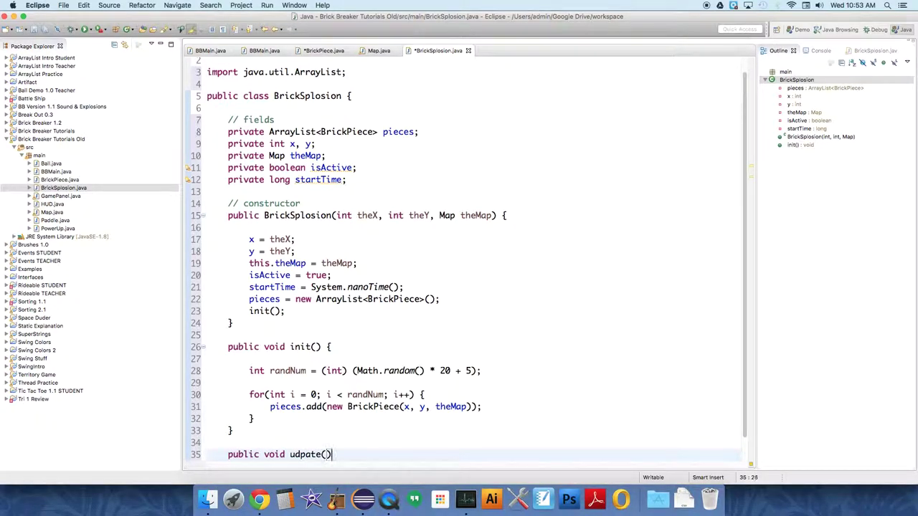
text({)
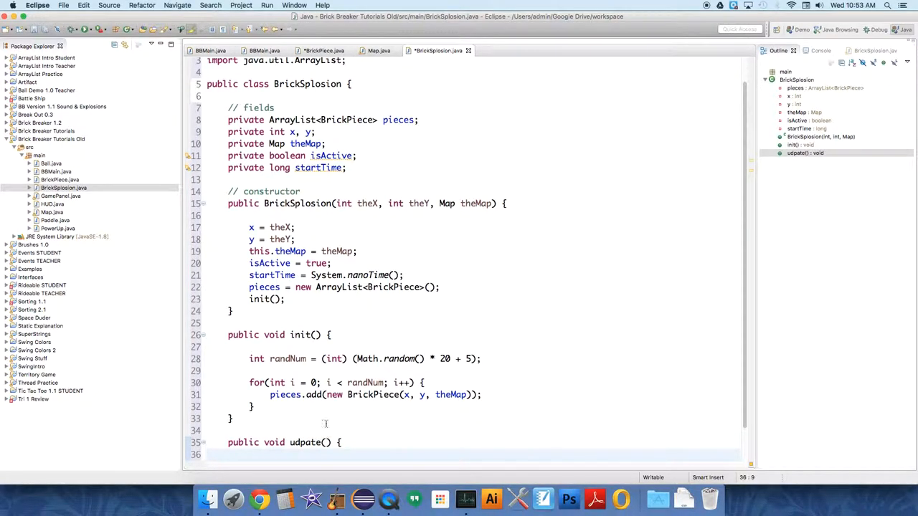
scroll(down, 3)
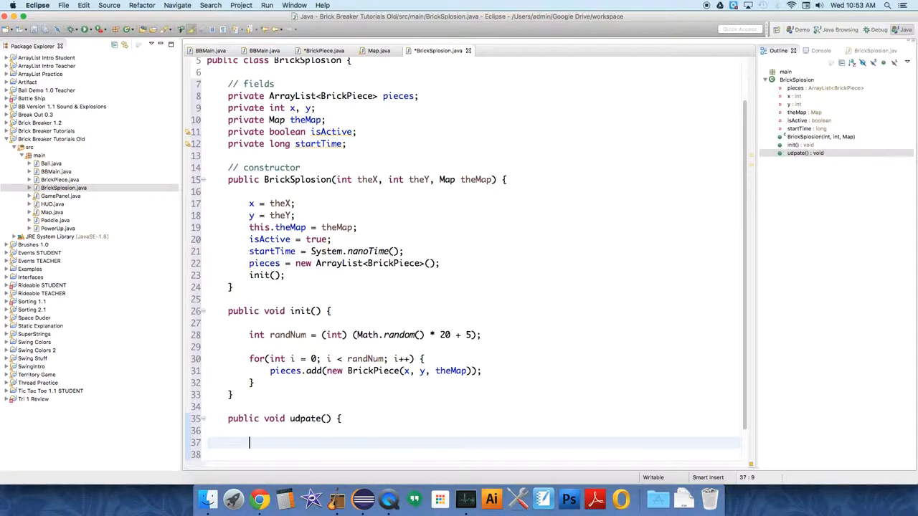
Write a 'for(BrickPiece bp : pieces) {' loop inside update()
text(for())
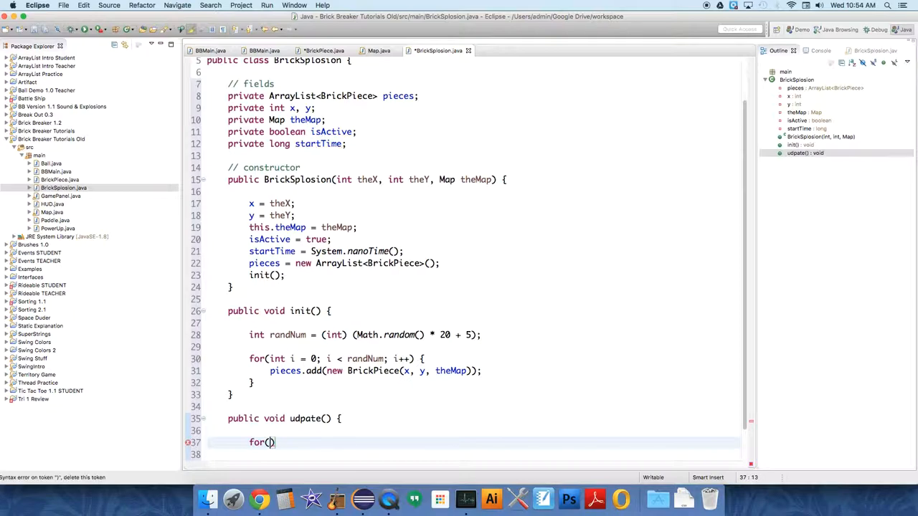
text(BrickPiece bp)
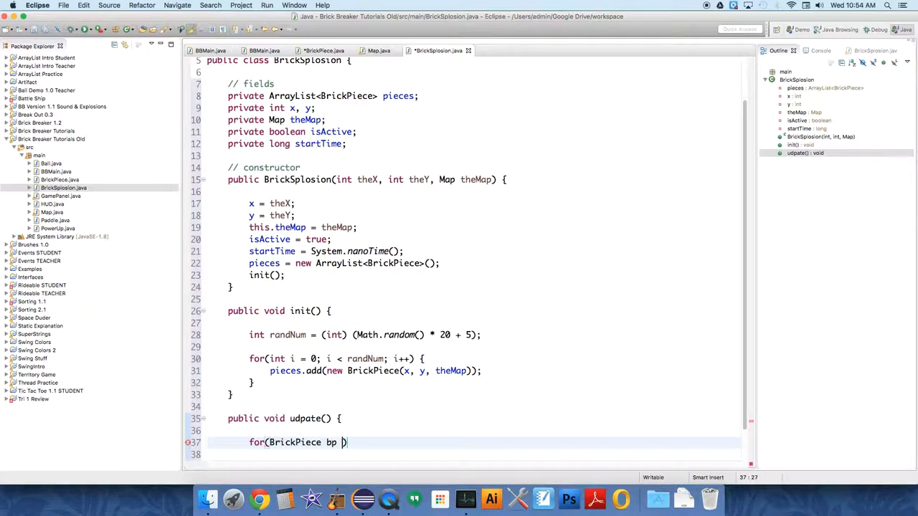
text(: pieces)
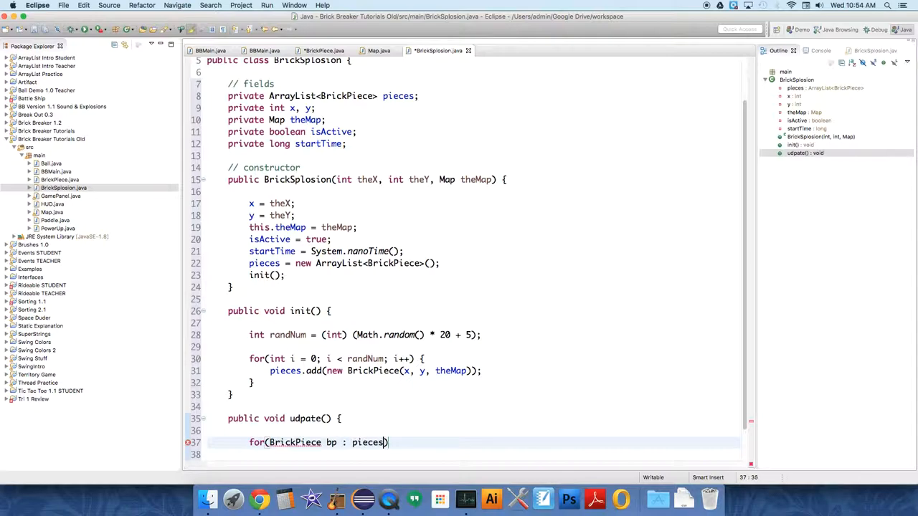
text() {)
click(475, 455)
text(bp.update();)
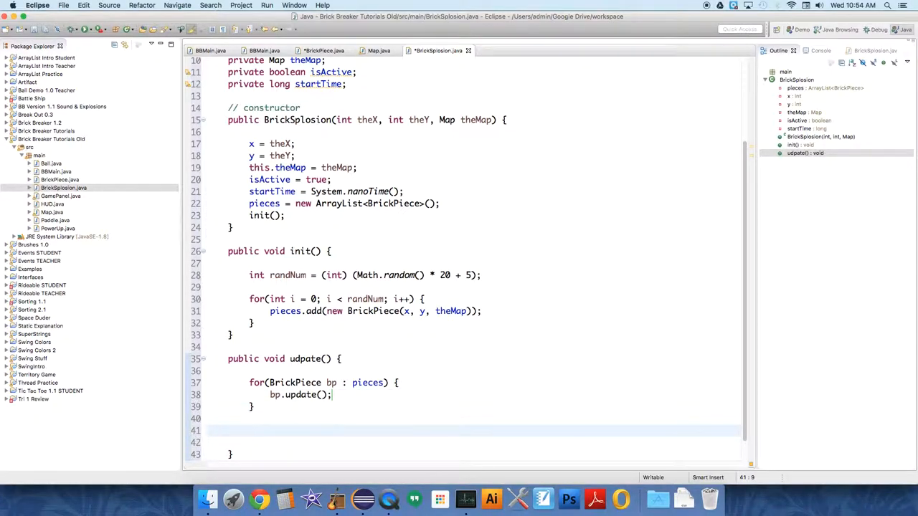
Add an if checking (System.nanoTime() - startTime) / 1000000 > 2000
text(if())
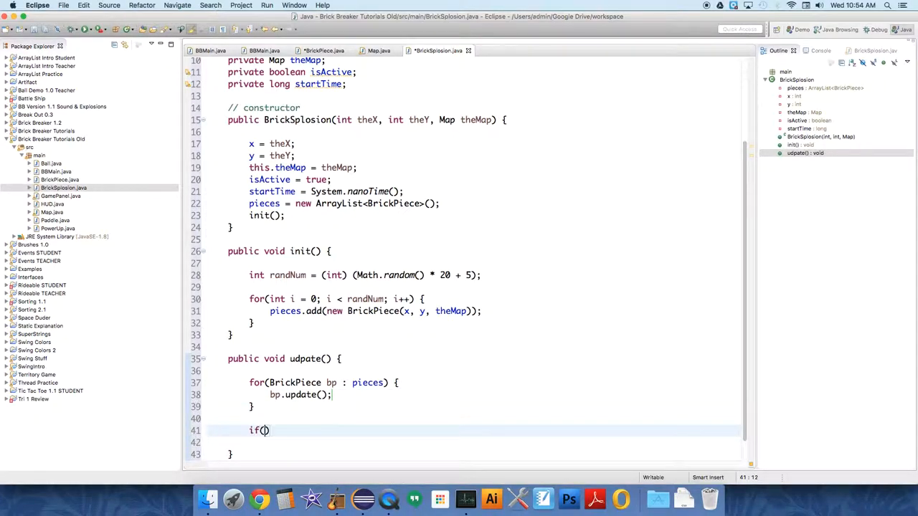
text(())
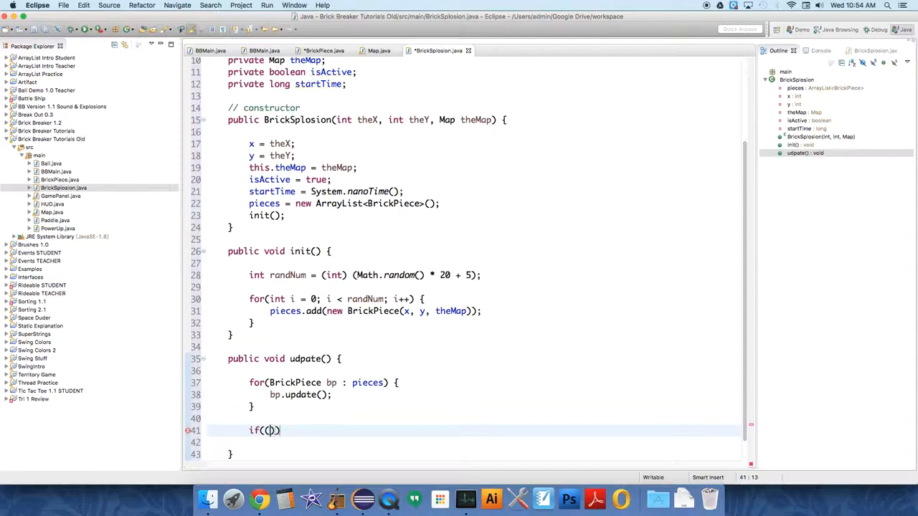
text(System.nanoTime()
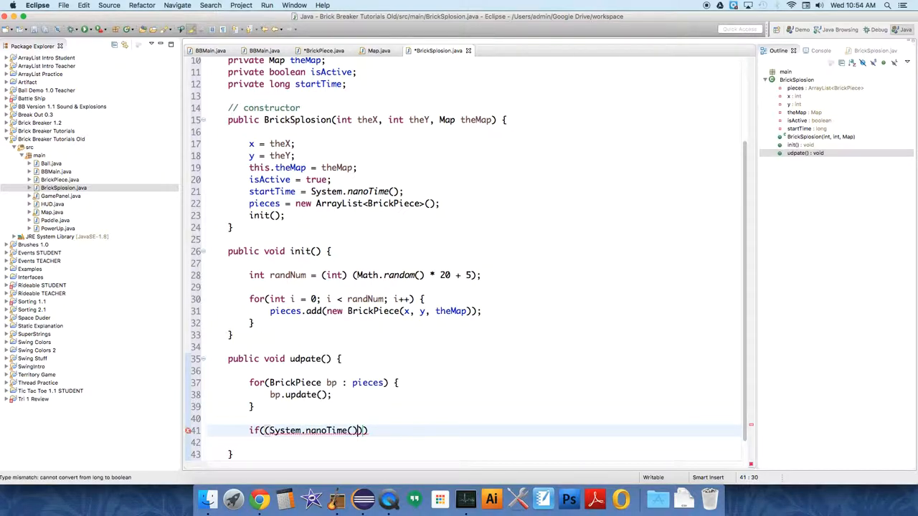
text(- start)
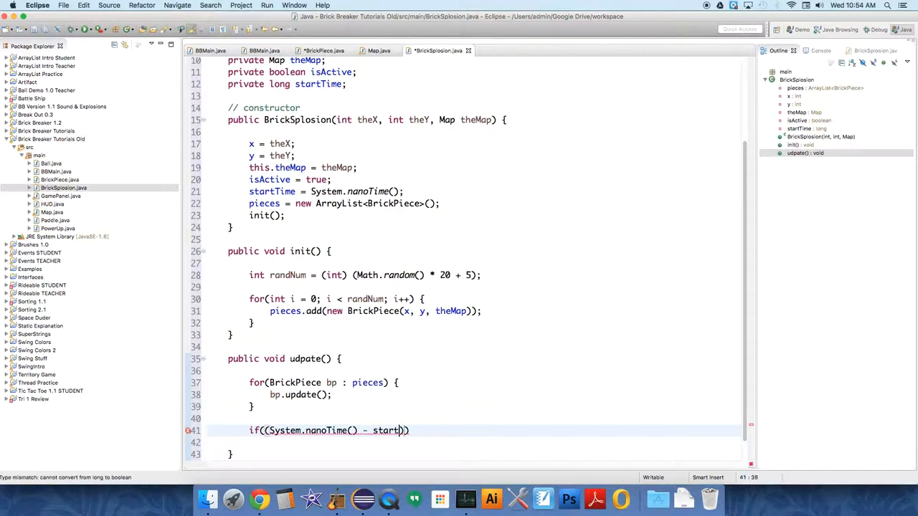
text(Time)
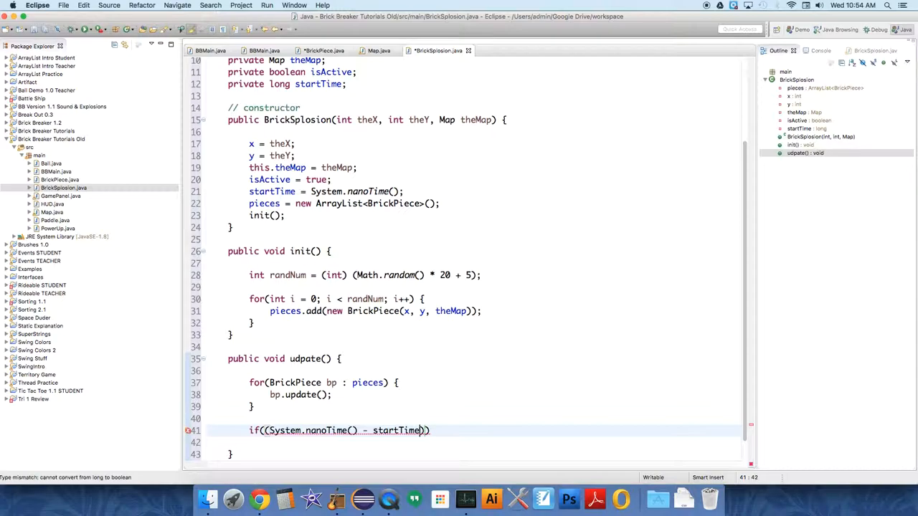
text(/ 1000)
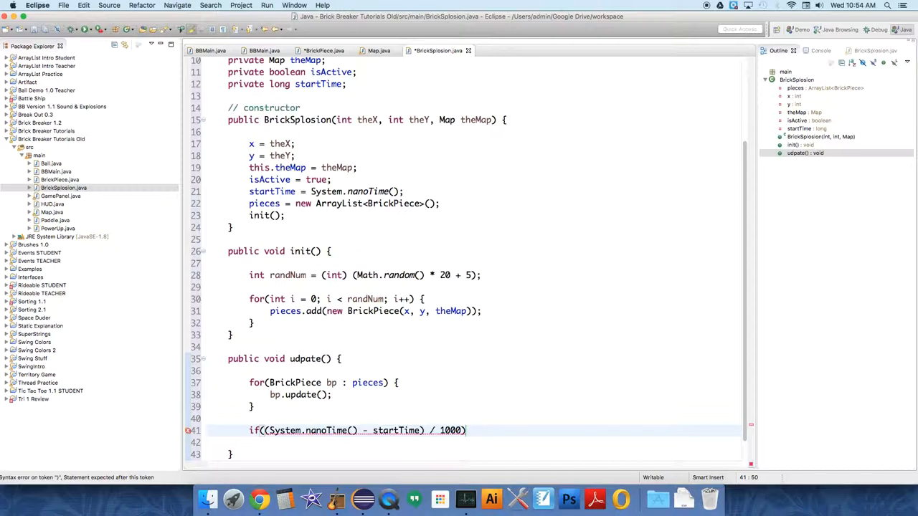
text(000)
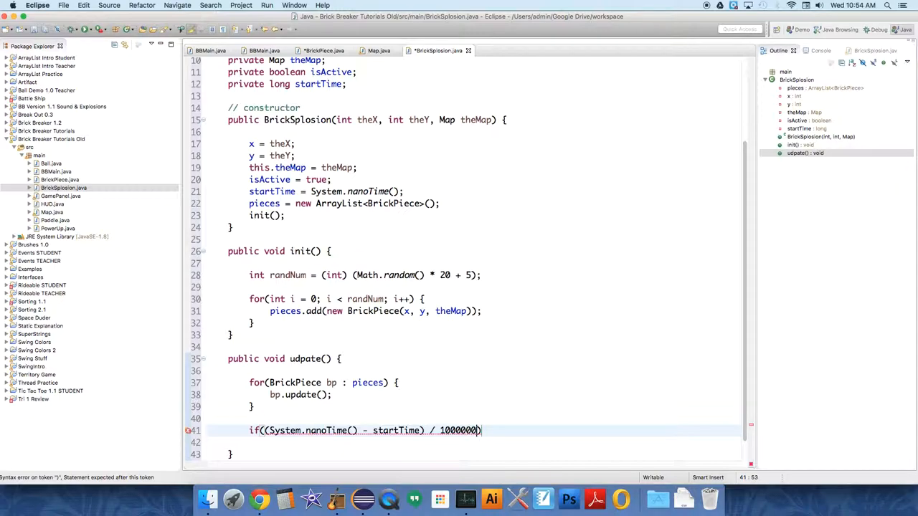
text(>)
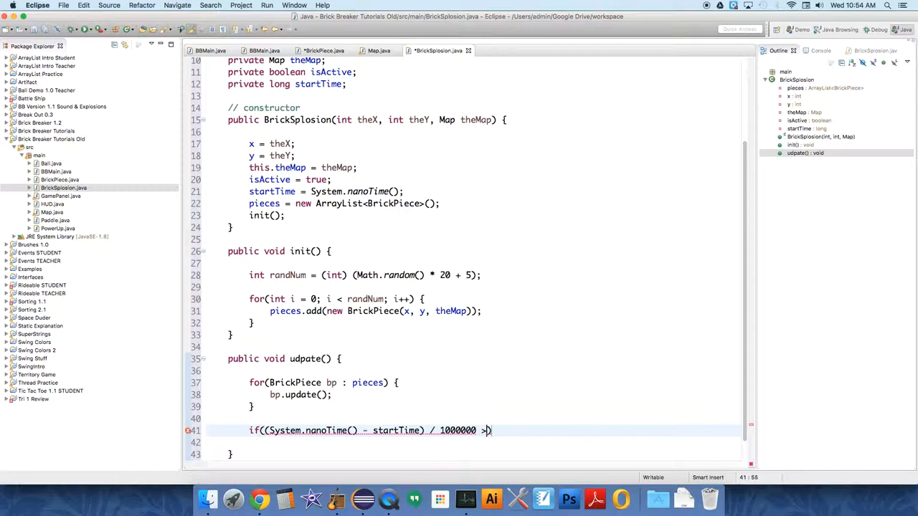
text(2000))
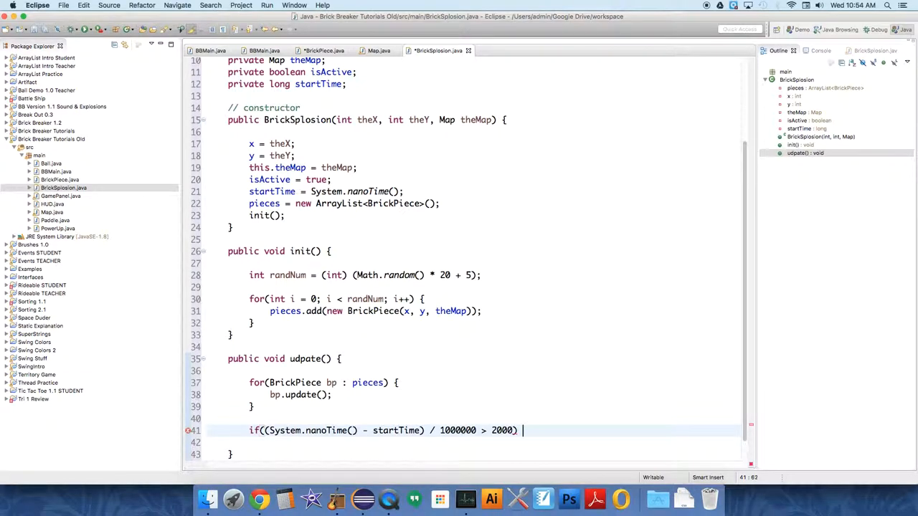
Complete the condition with '&& isActive' and set isActive = false inside the block
text(&& isA)
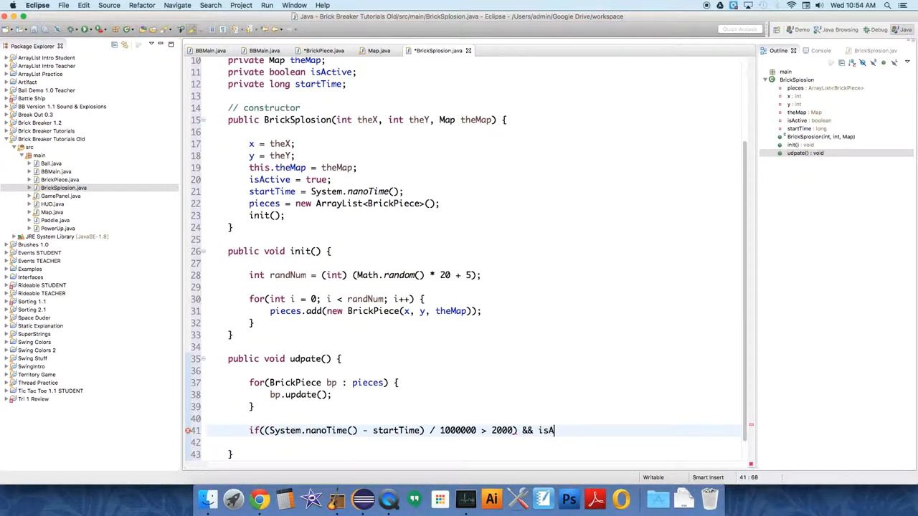
text(ctive))
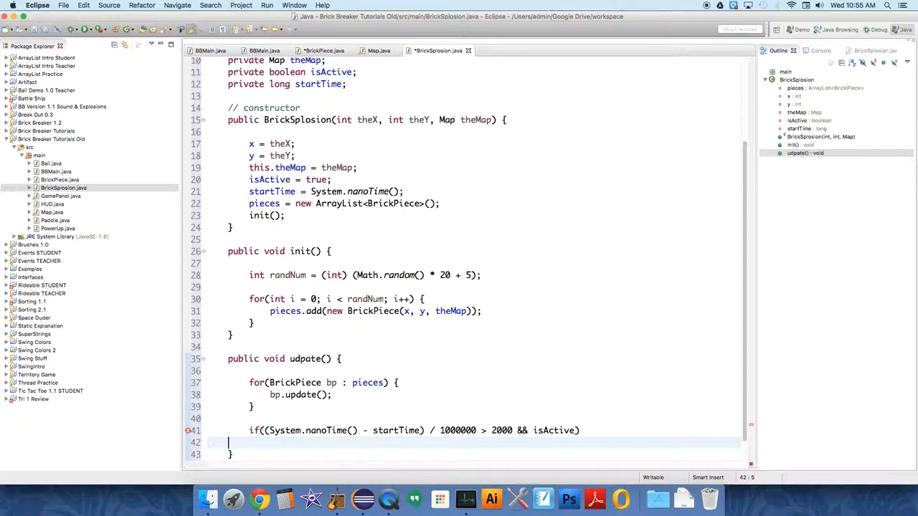
text({)
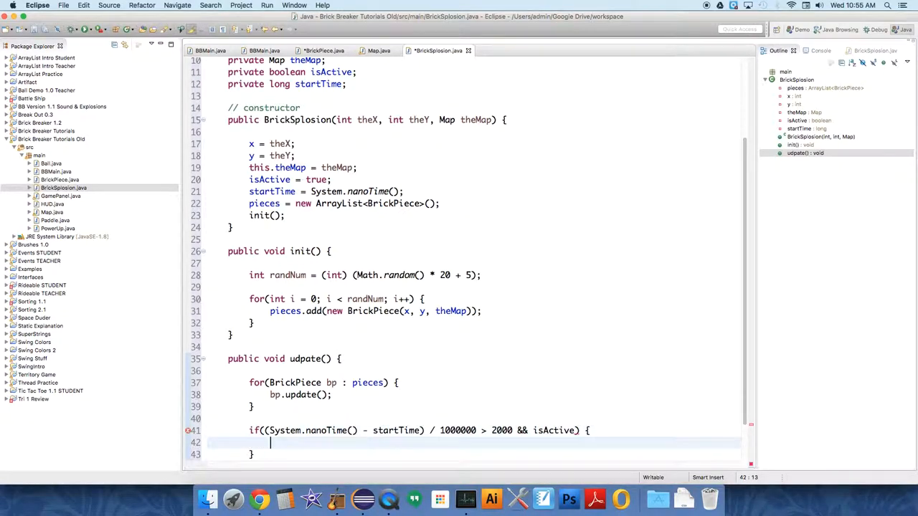
text(isActive)
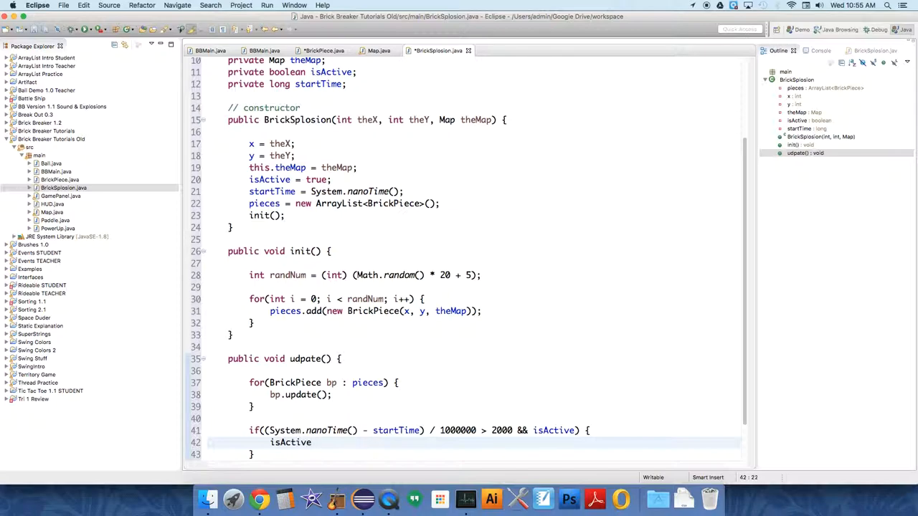
text(= false;)
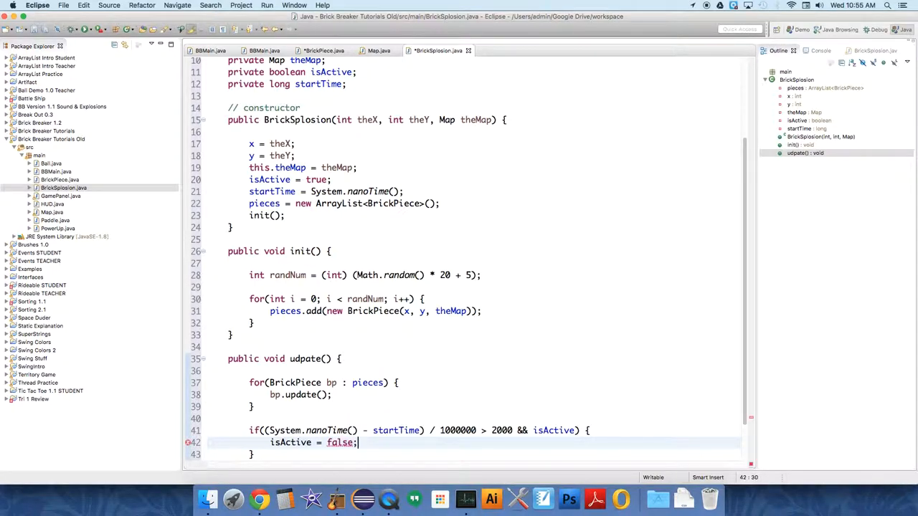
scroll(down, 3)
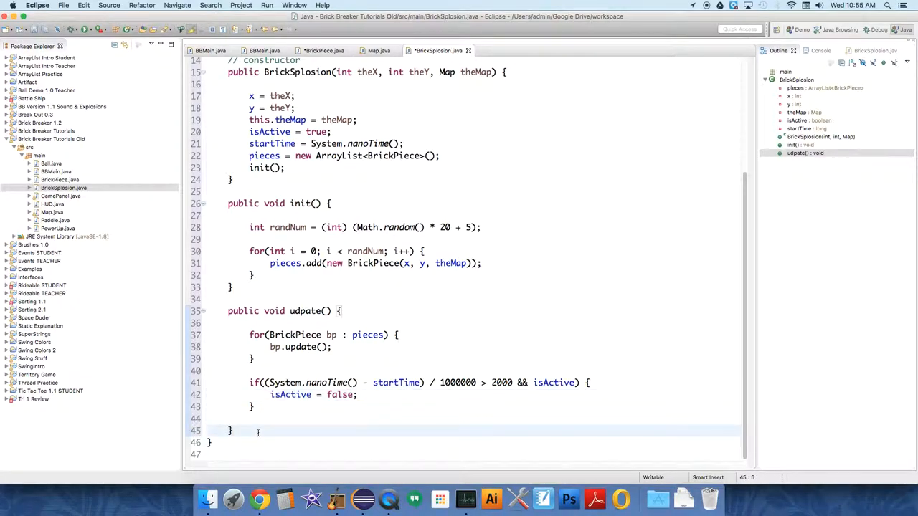
Declare the public void draw(Graphics2D g) method signature with an empty body
text(p)
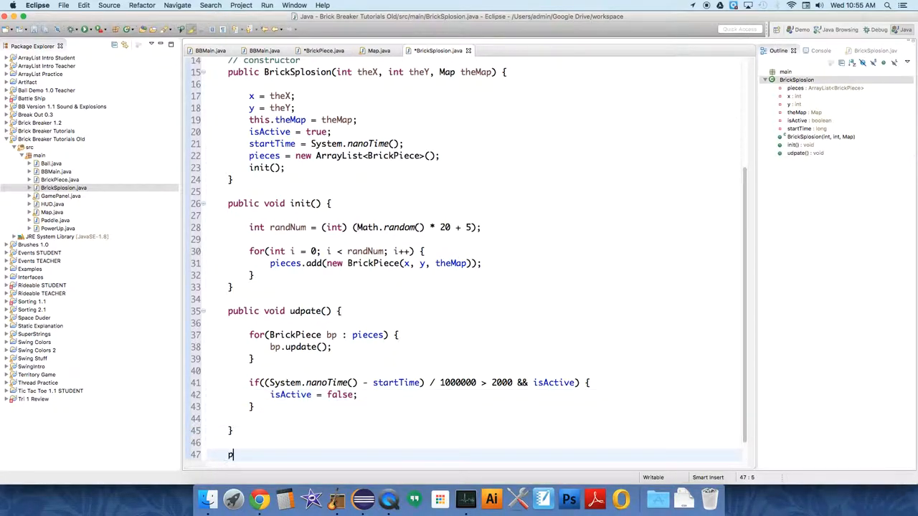
text(ublic dr)
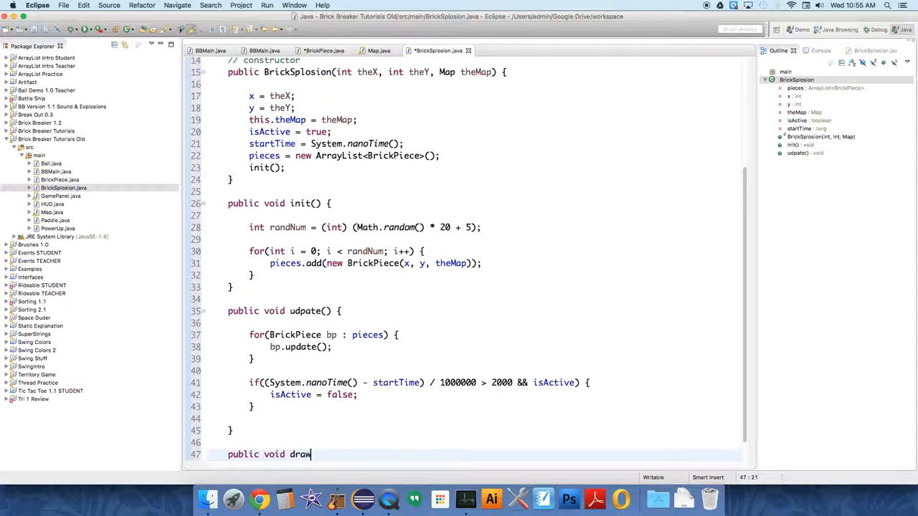
text((g))
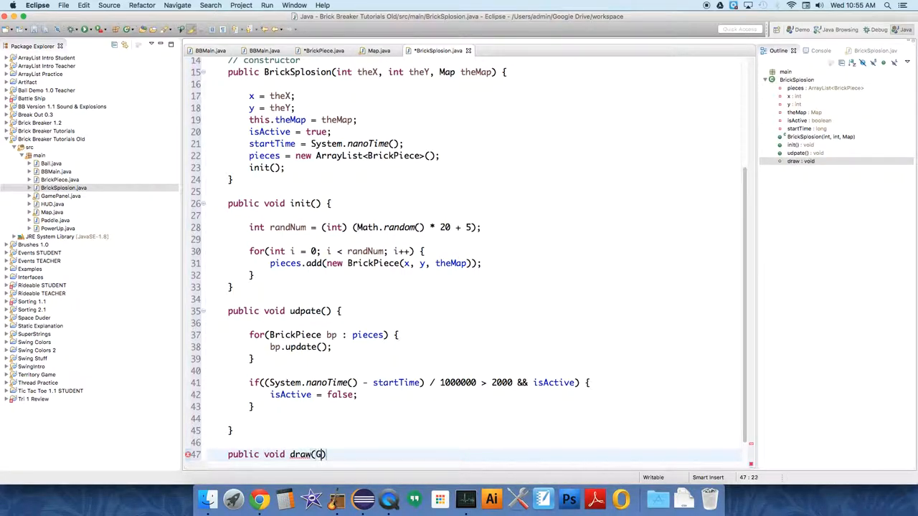
text(raphics2D)
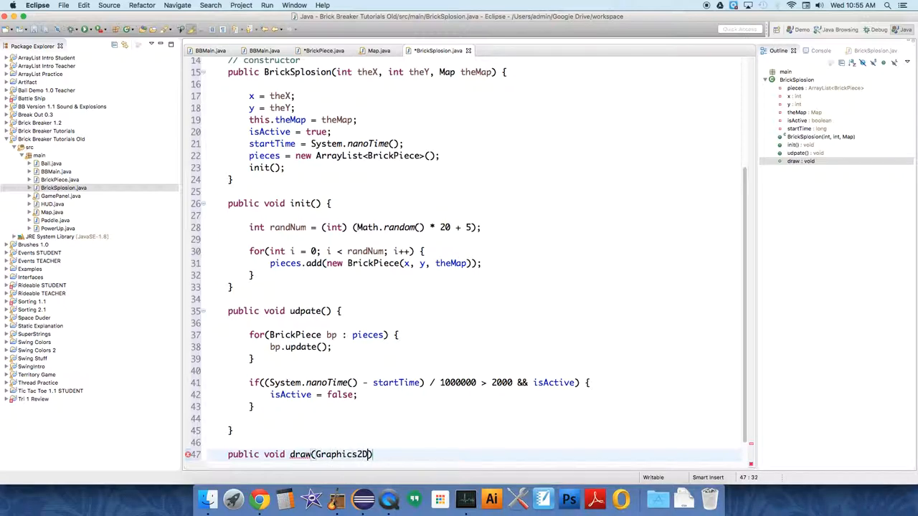
text(g) {)
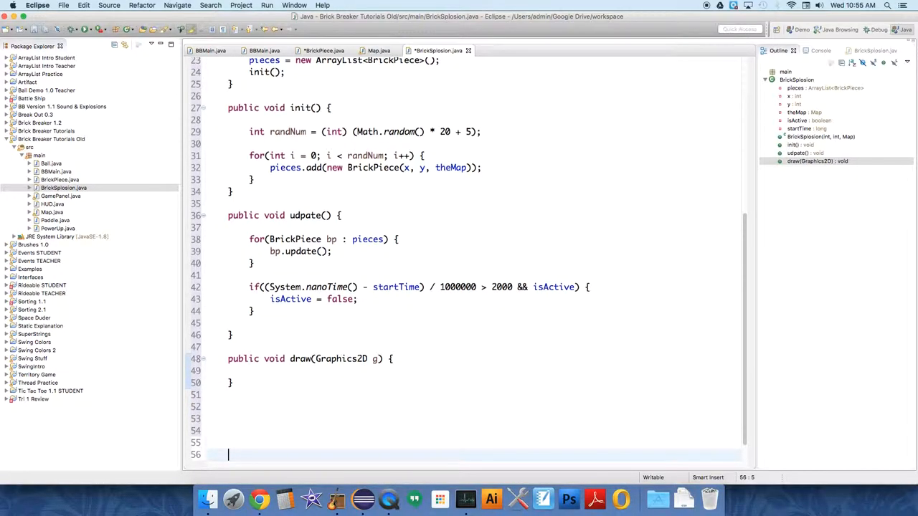
Inside draw, add a for-each loop over pieces calling bp.draw(g) on each BrickPiece
scroll(down, 3)
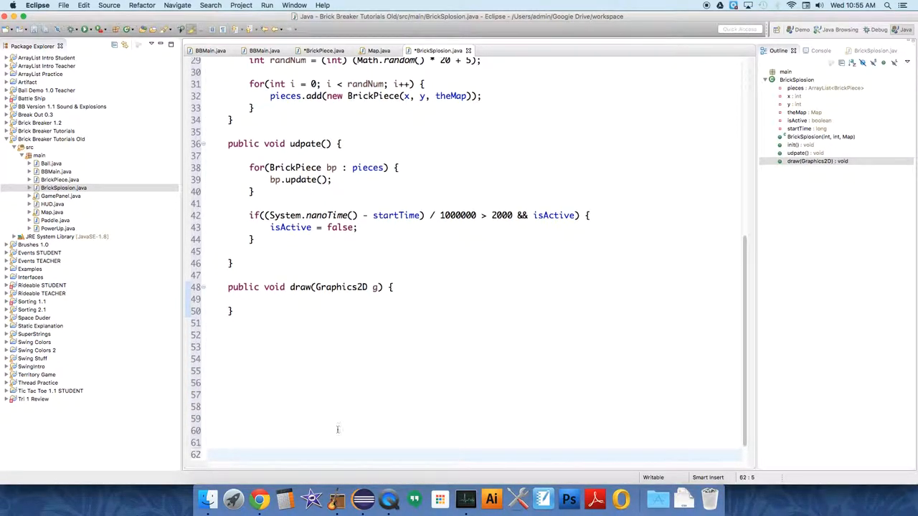
click(333, 300)
text(for()
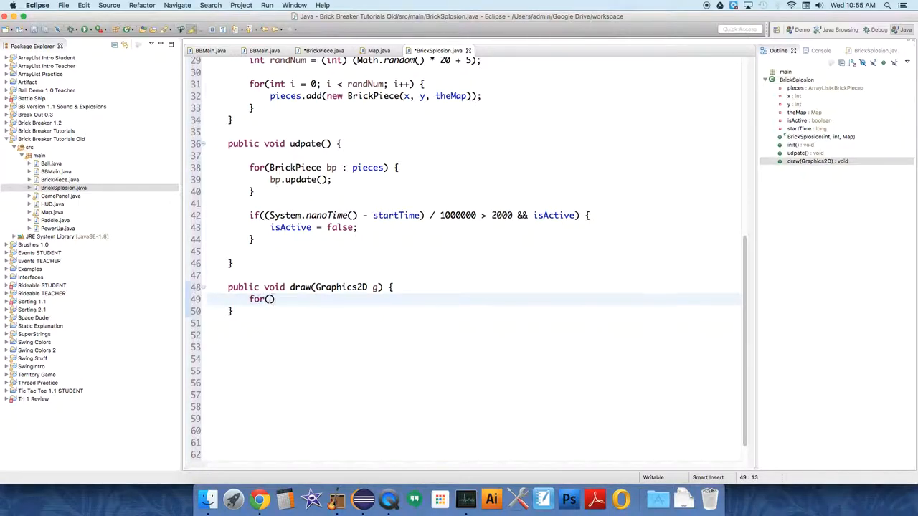
text(BrickPiece bp : pieces)
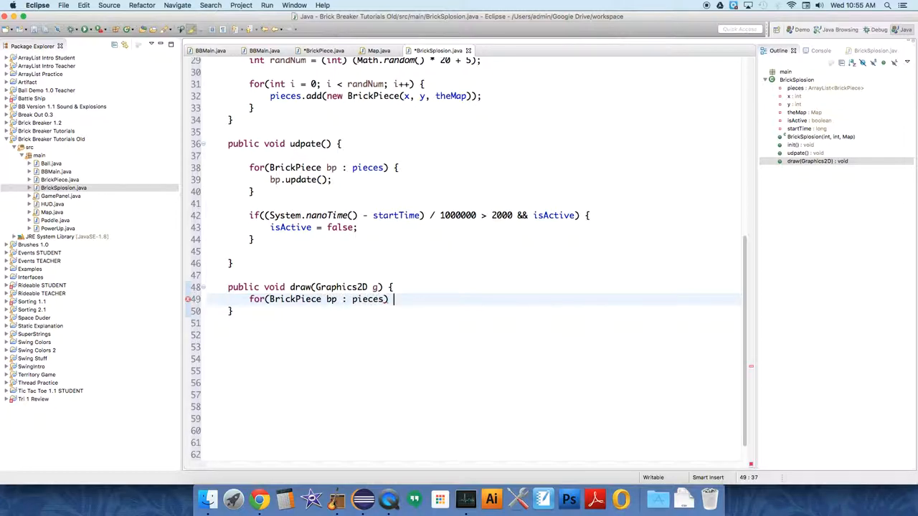
text(bp.draw(g);)
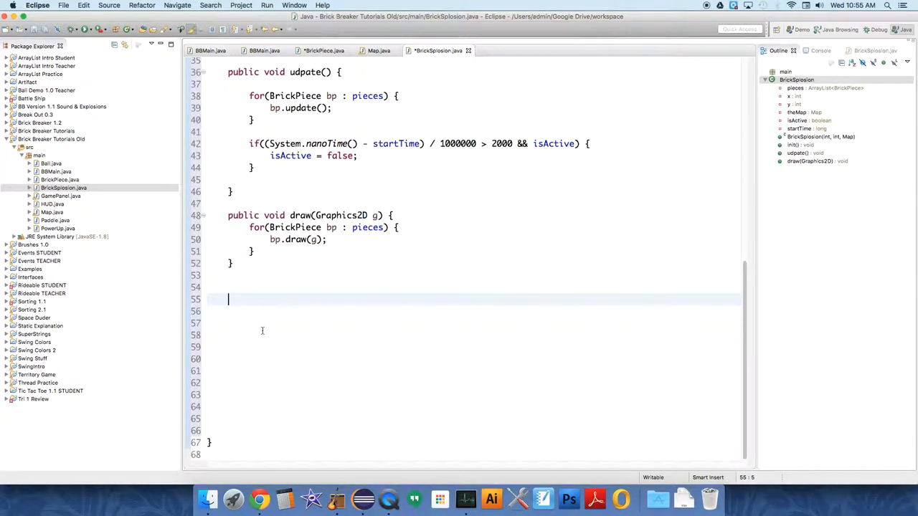
Write the one-line public boolean getIsActive() { return isActive; } getter
text(public)
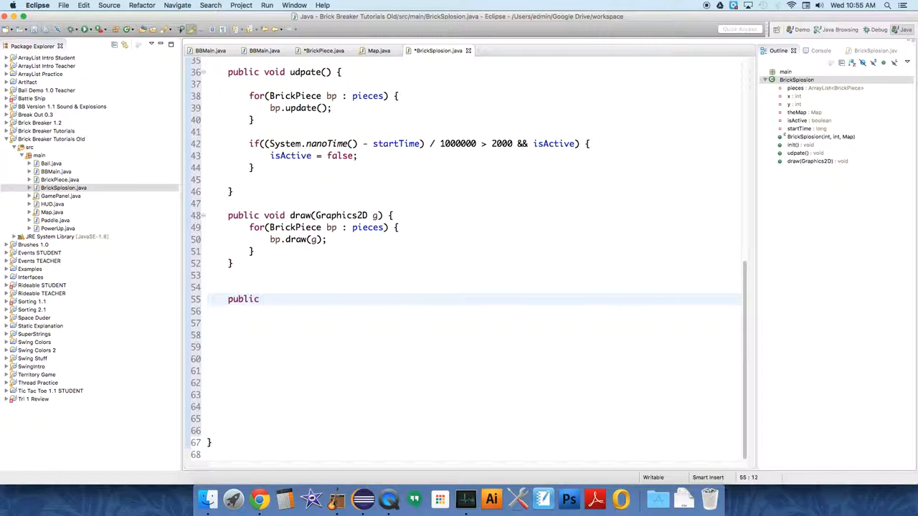
text(boolean)
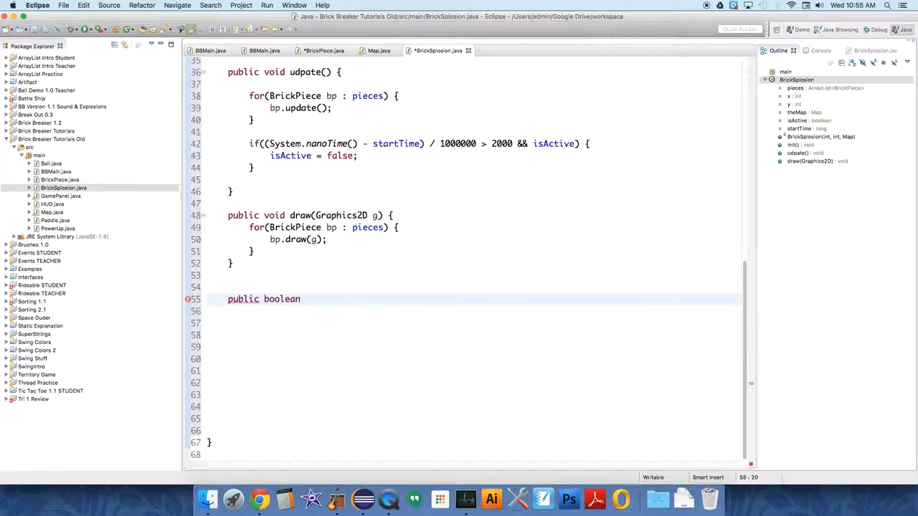
text(getI)
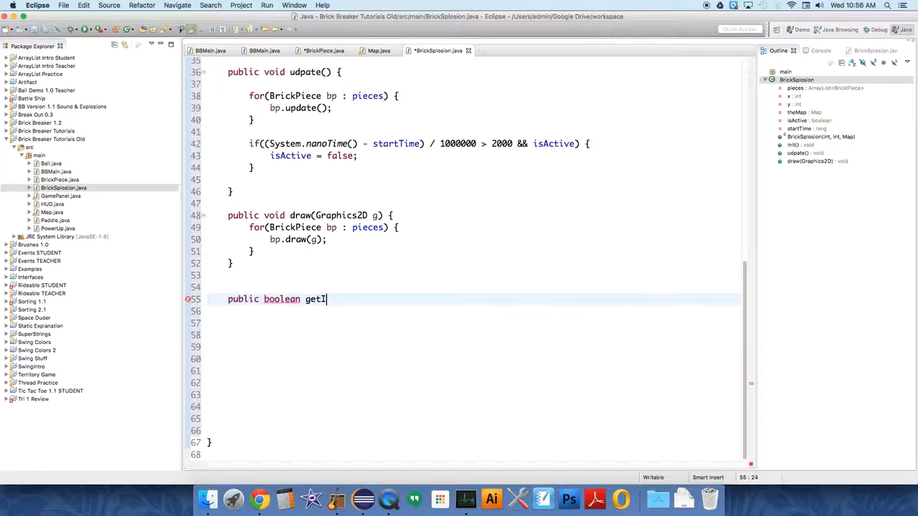
text(sActive)
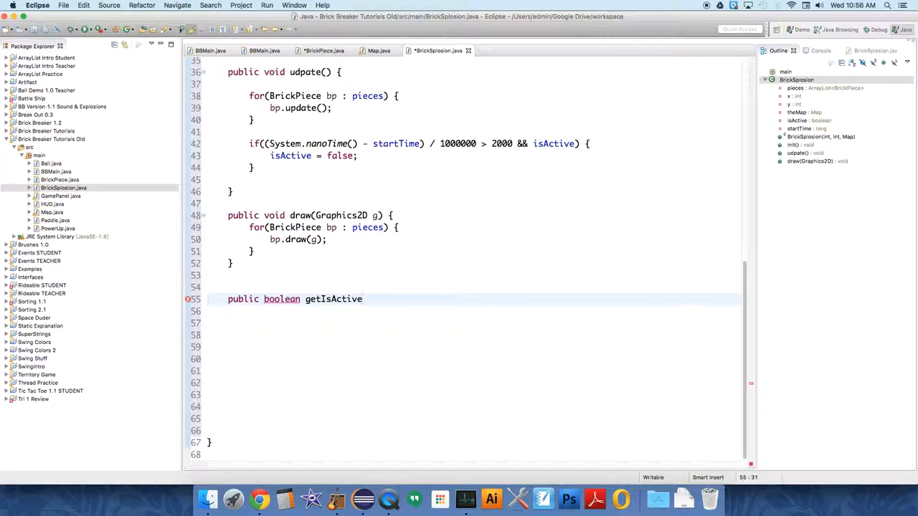
text(() { retur)
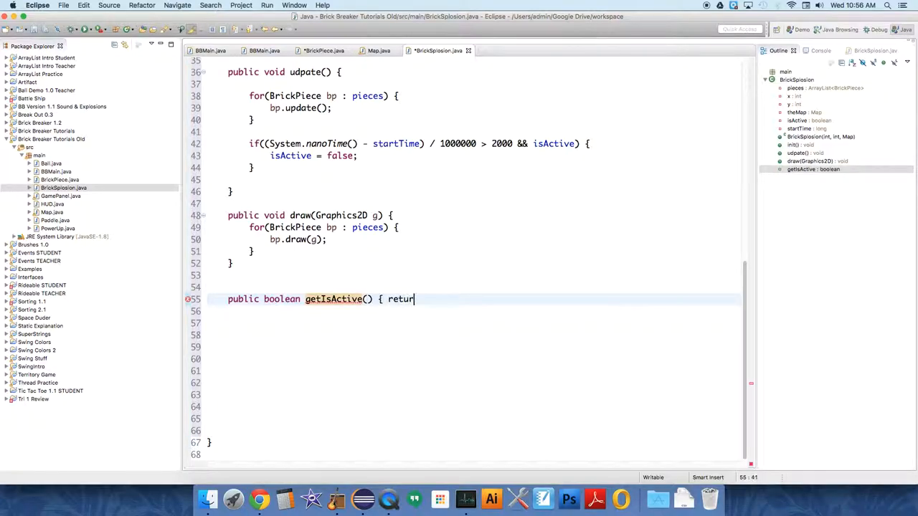
text(n isActive)
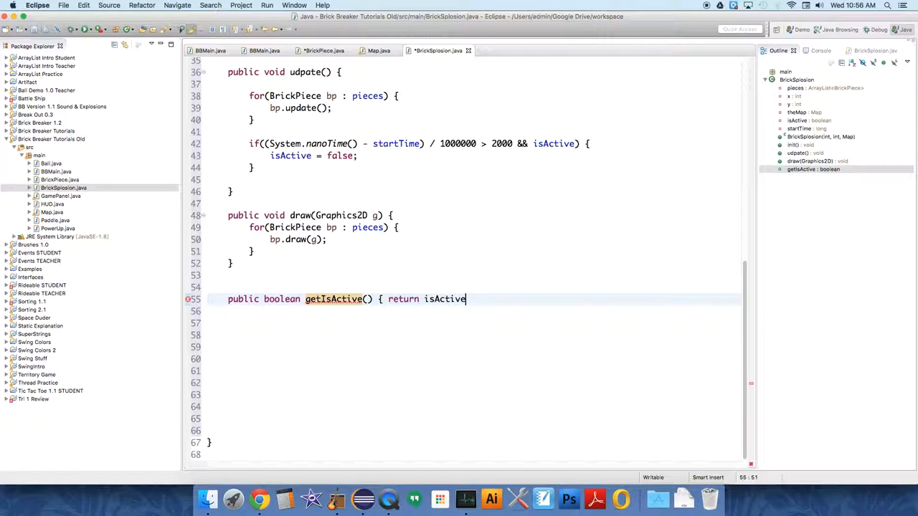
text(; })
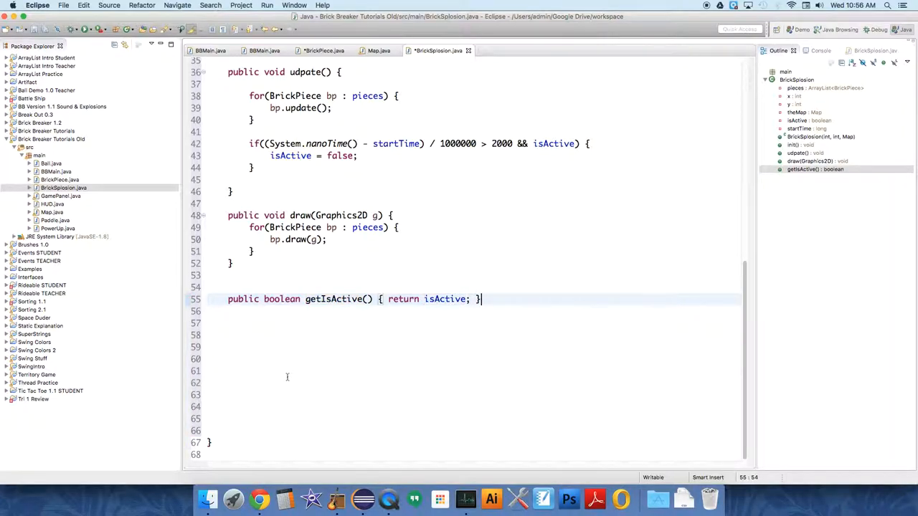
mouse_move(326, 335)
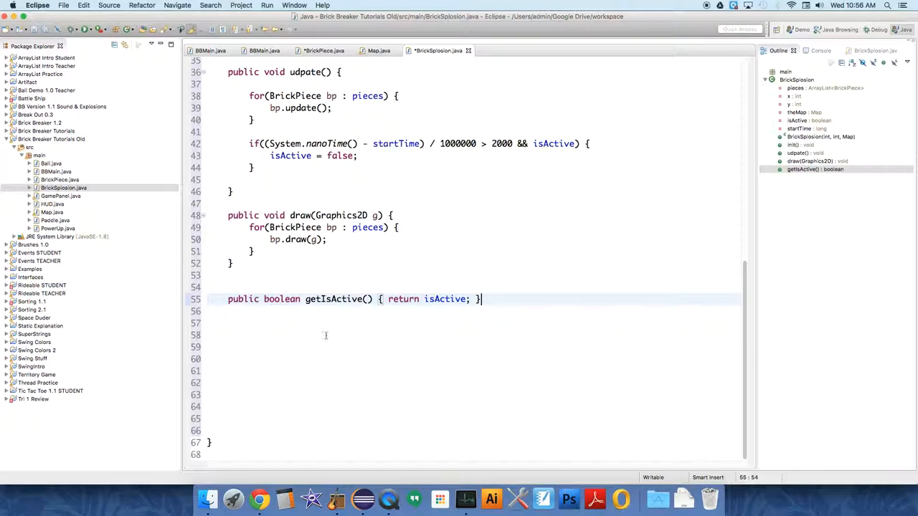
mouse_move(294, 350)
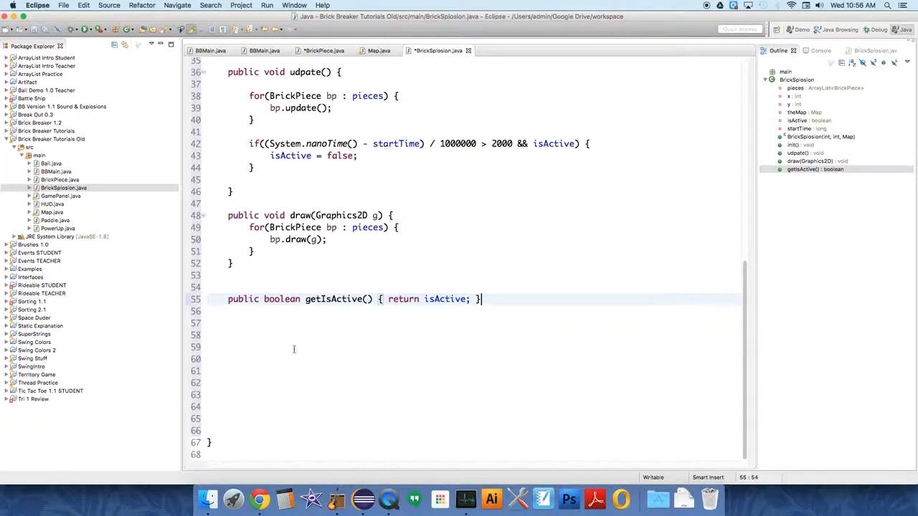
mouse_move(287, 350)
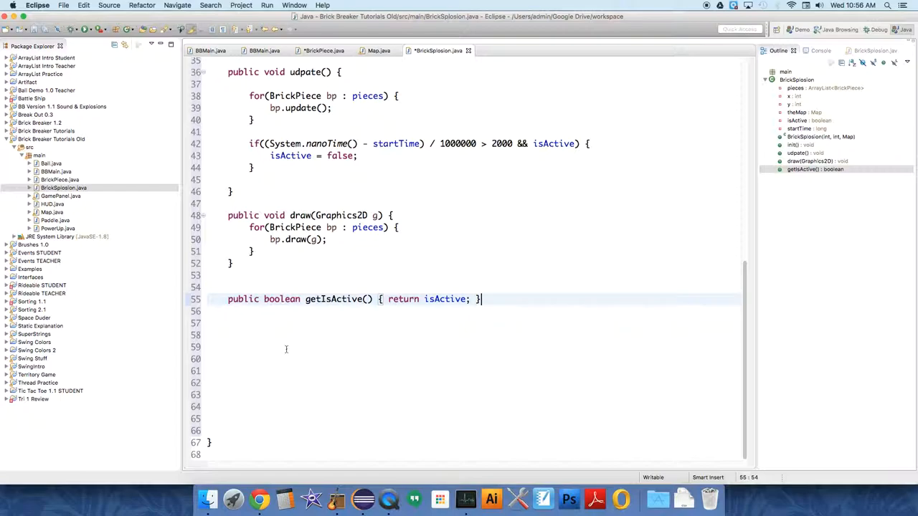